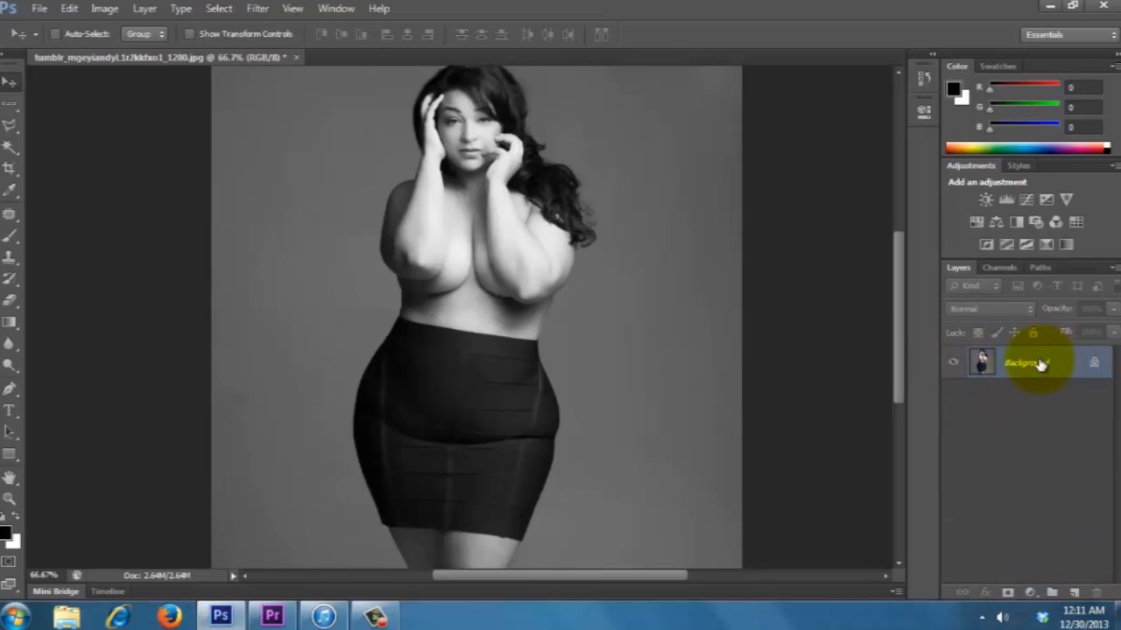
pyautogui.moveTo(1055, 364)
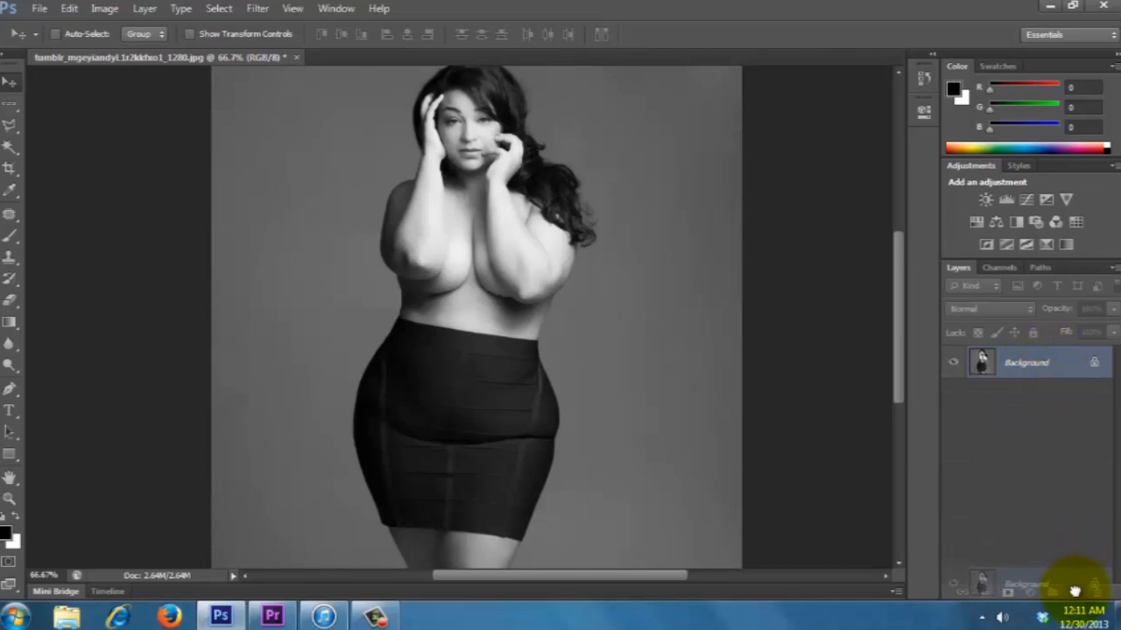
# Step: Duplicate the Background layer with Ctrl+J and launch Filter > Liquify on the copy
pyautogui.press('ctrl+j')
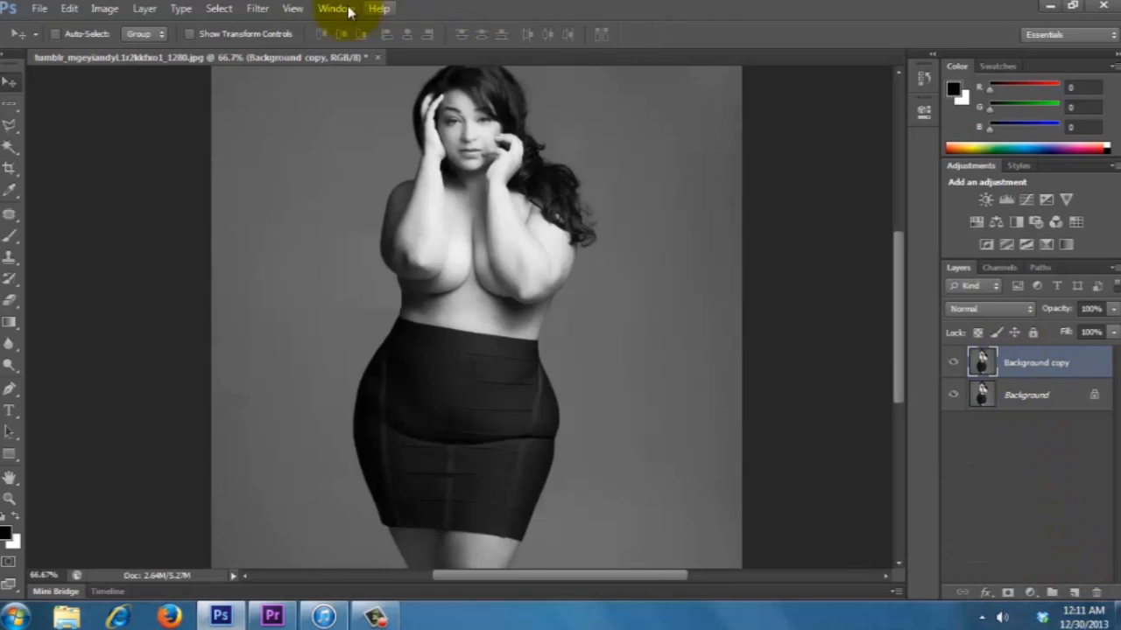
pyautogui.click(256, 9)
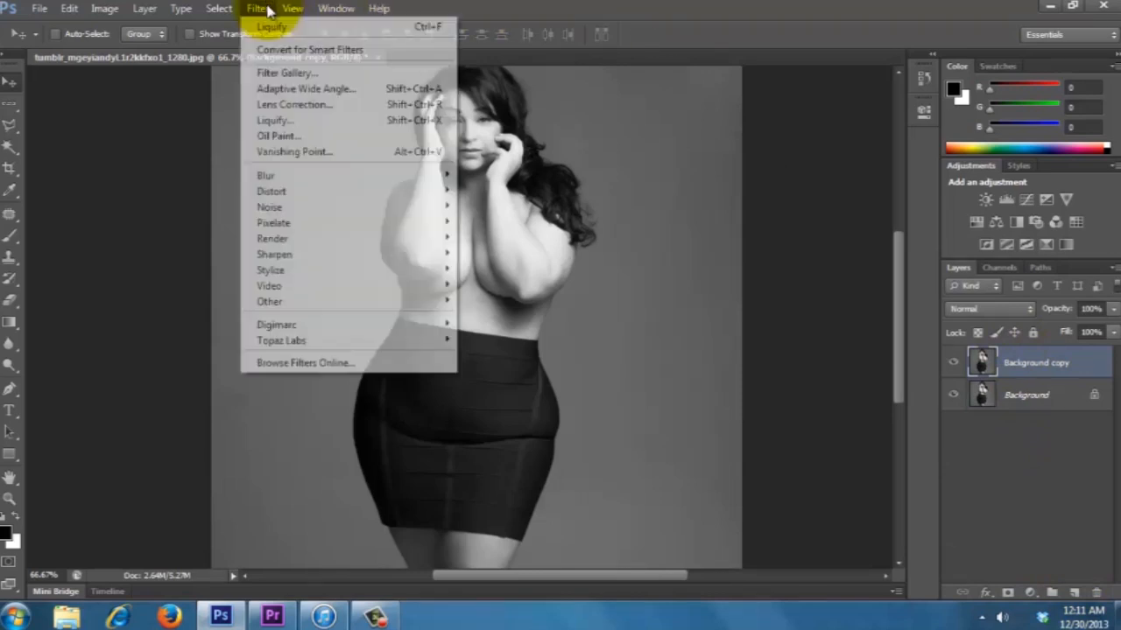
pyautogui.click(271, 119)
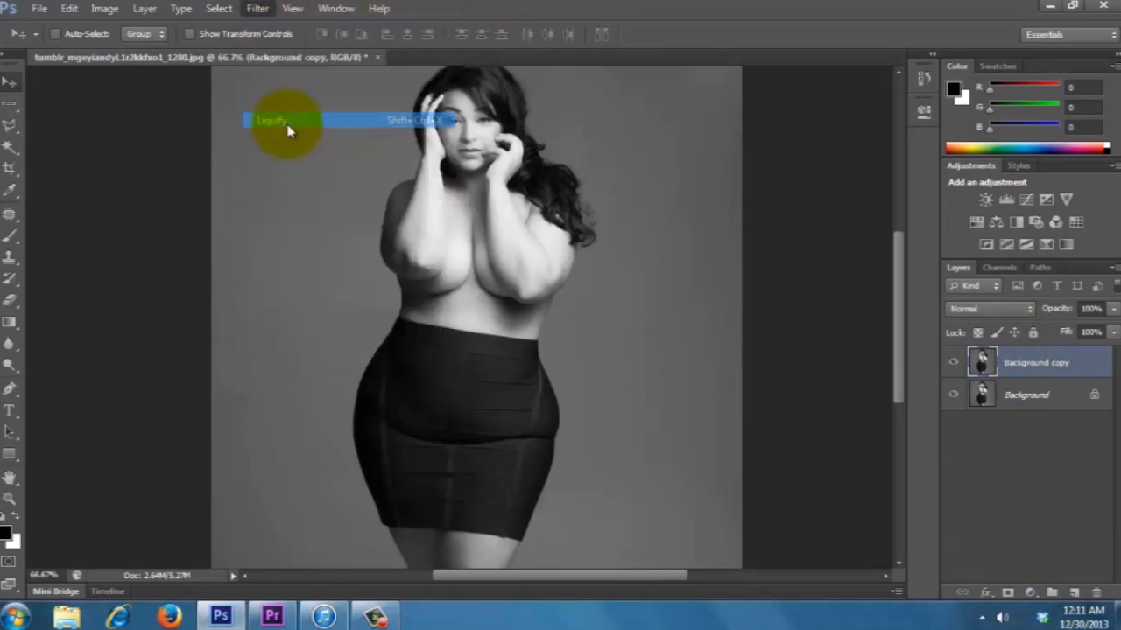
pyautogui.click(275, 119)
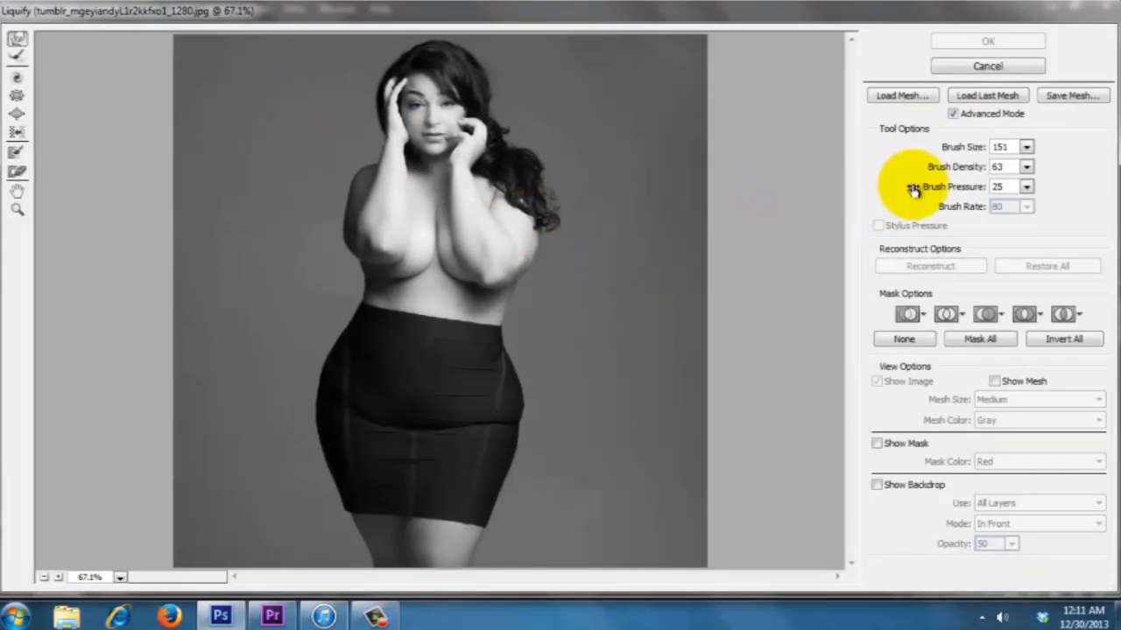
# Step: Set the Liquify brush options and push the right hip outline inward with Forward Warp
pyautogui.click(1003, 147)
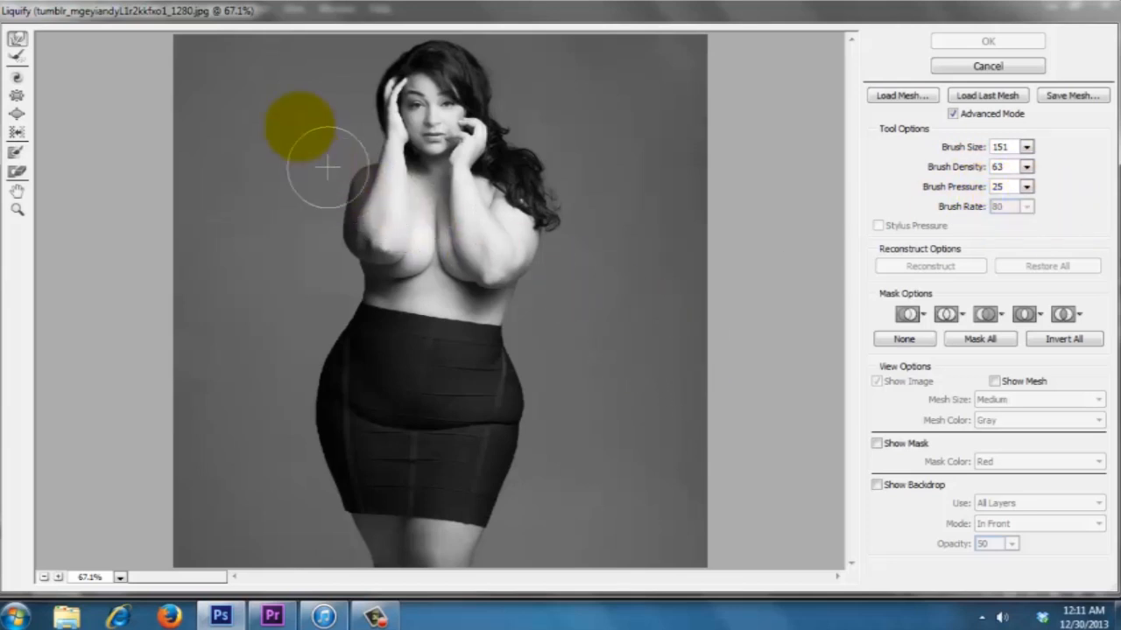
pyautogui.moveTo(237, 343)
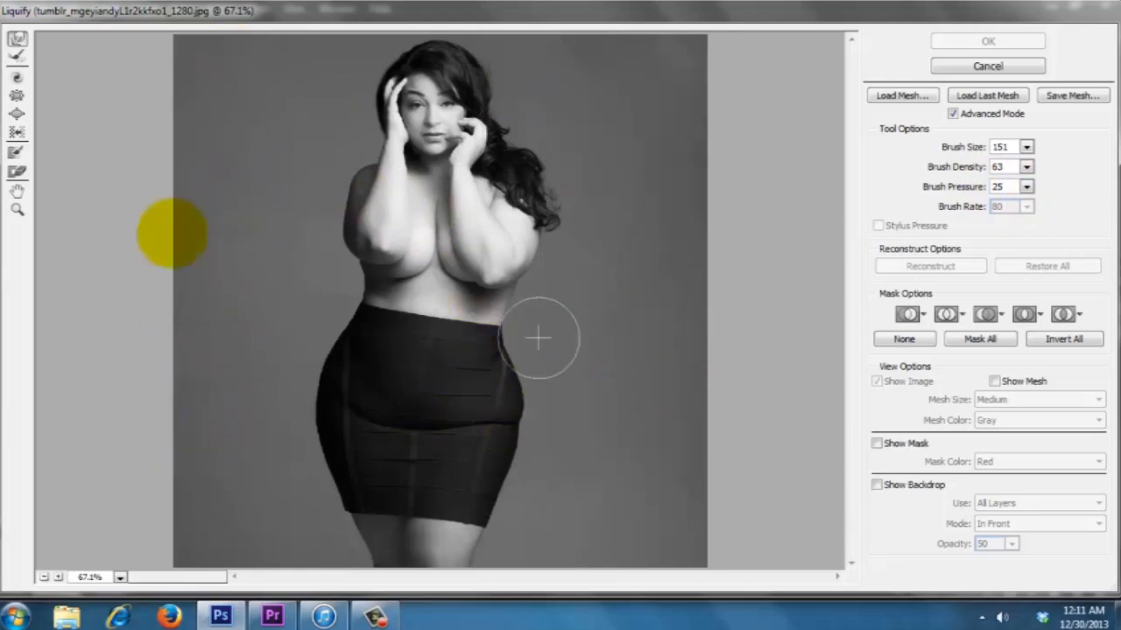
pyautogui.moveTo(539, 339); pyautogui.dragTo(193, 371)
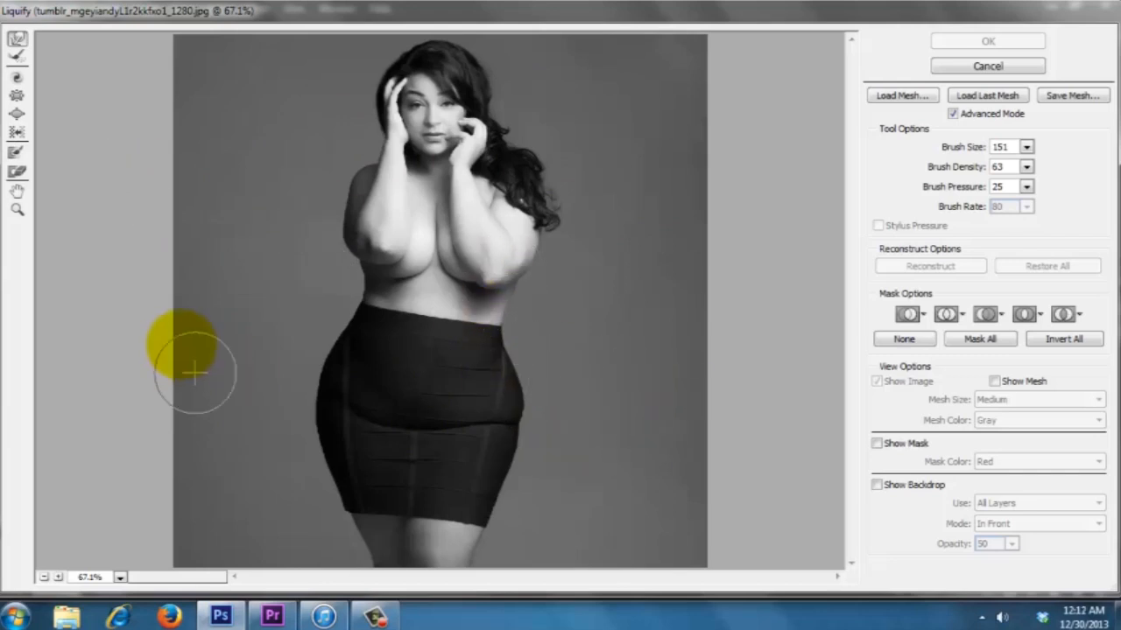
pyautogui.moveTo(542, 386)
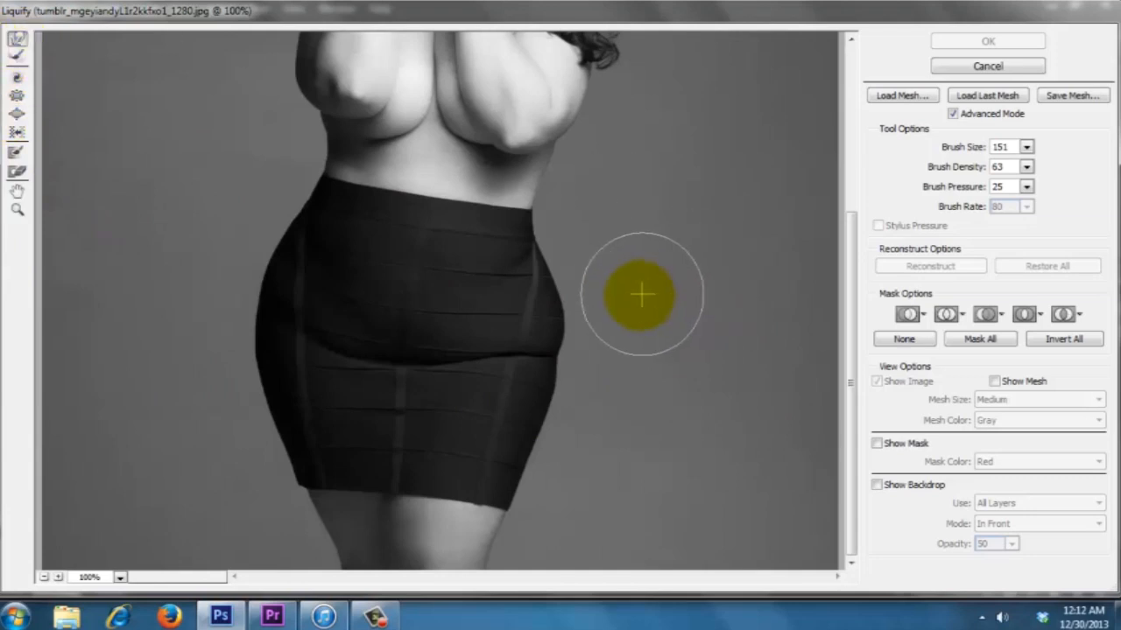
# Step: Warp the right hip and skirt edge inward, smoothing down to the lower skirt
pyautogui.moveTo(641, 294); pyautogui.dragTo(564, 284)
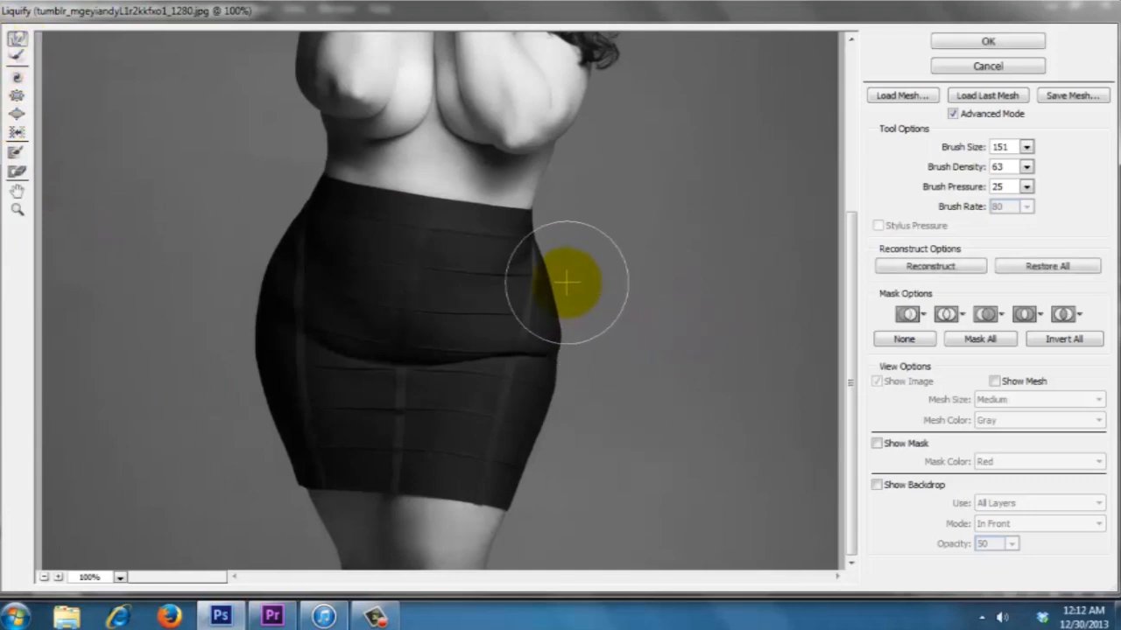
pyautogui.moveTo(564, 282); pyautogui.dragTo(581, 325)
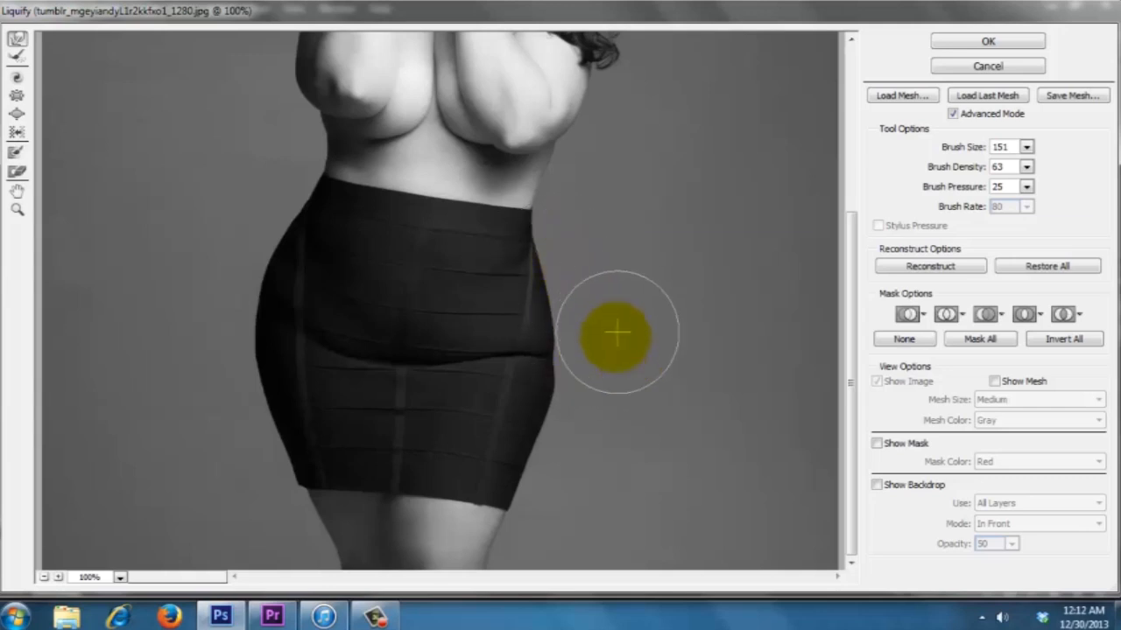
pyautogui.moveTo(616, 333); pyautogui.dragTo(598, 394)
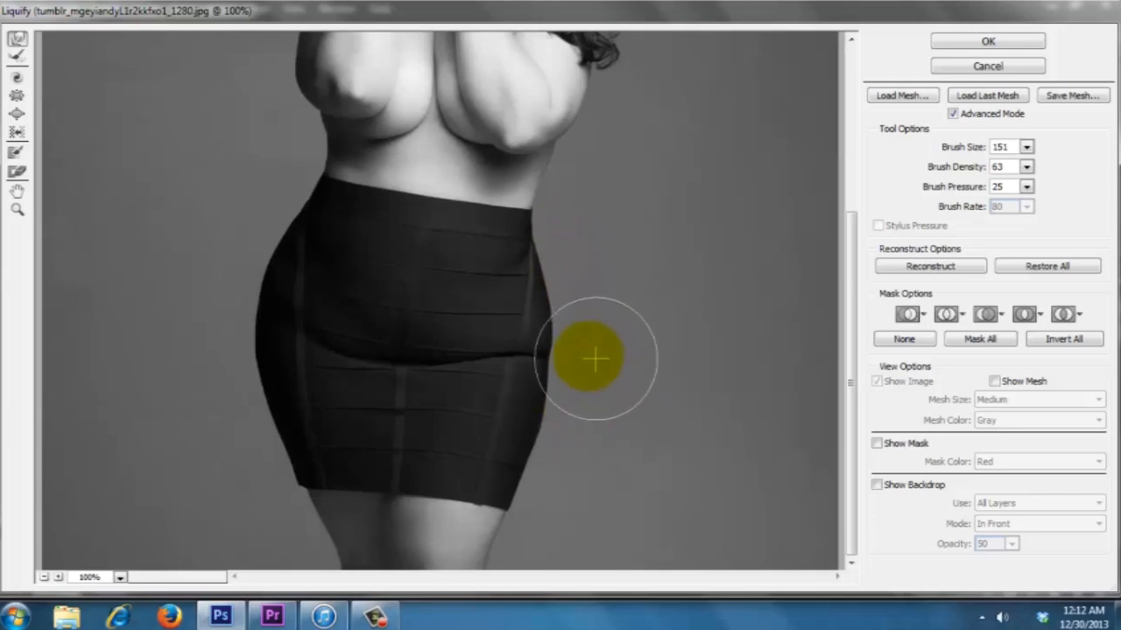
pyautogui.moveTo(596, 359); pyautogui.dragTo(581, 301)
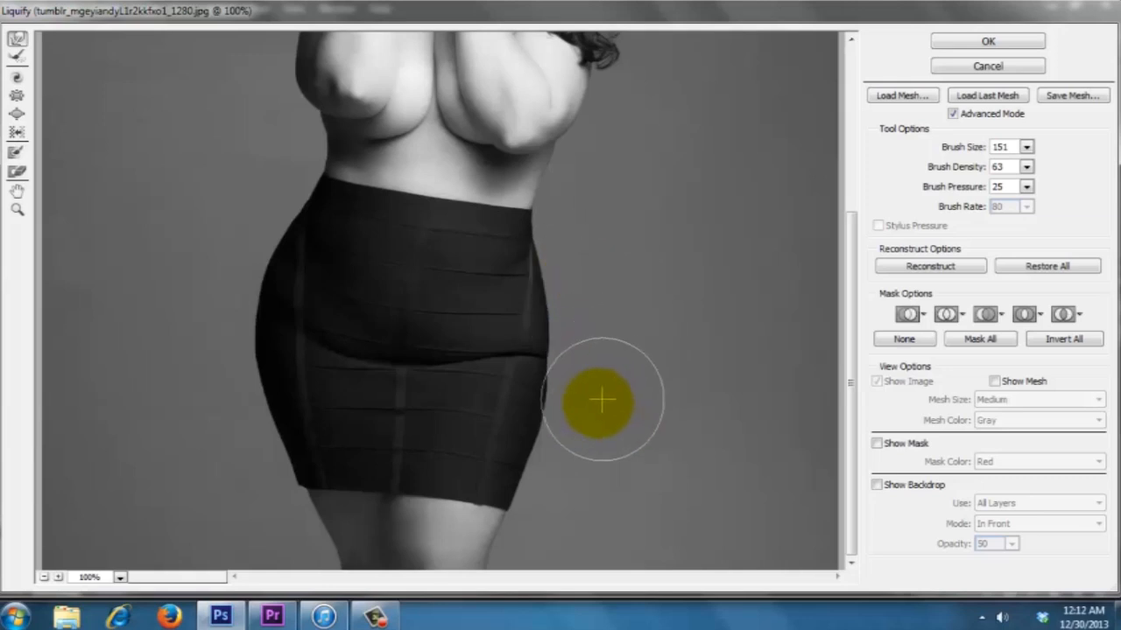
pyautogui.moveTo(603, 399); pyautogui.dragTo(574, 422)
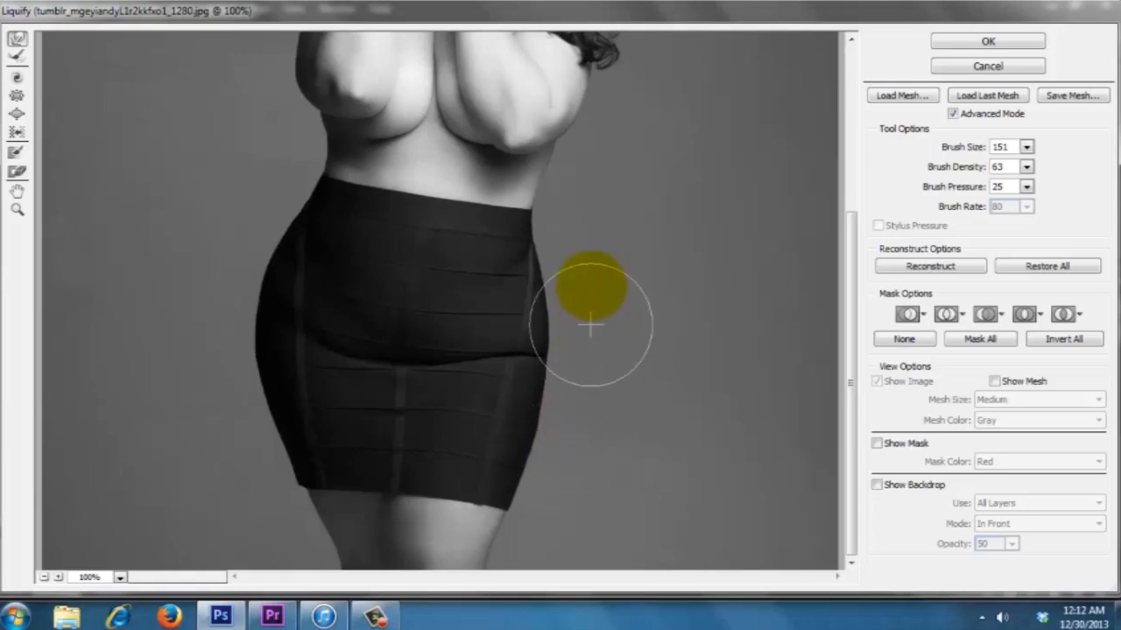
# Step: Warp the left hip and skirt edge inward from upper hip to lower skirt
pyautogui.moveTo(592, 326); pyautogui.dragTo(248, 190)
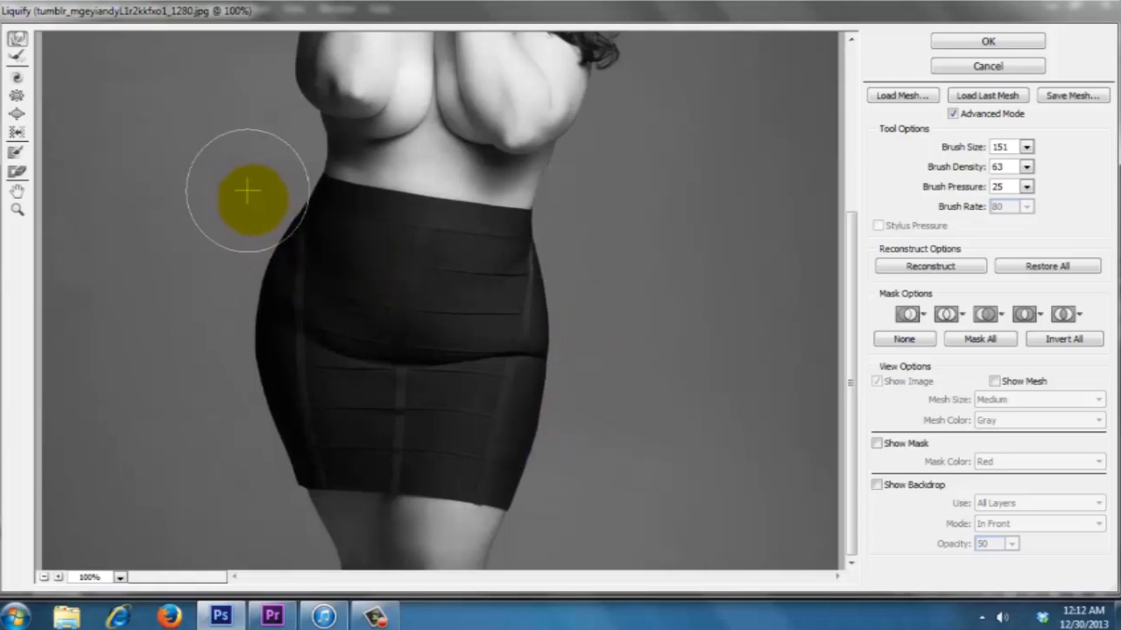
pyautogui.moveTo(248, 190); pyautogui.dragTo(231, 287)
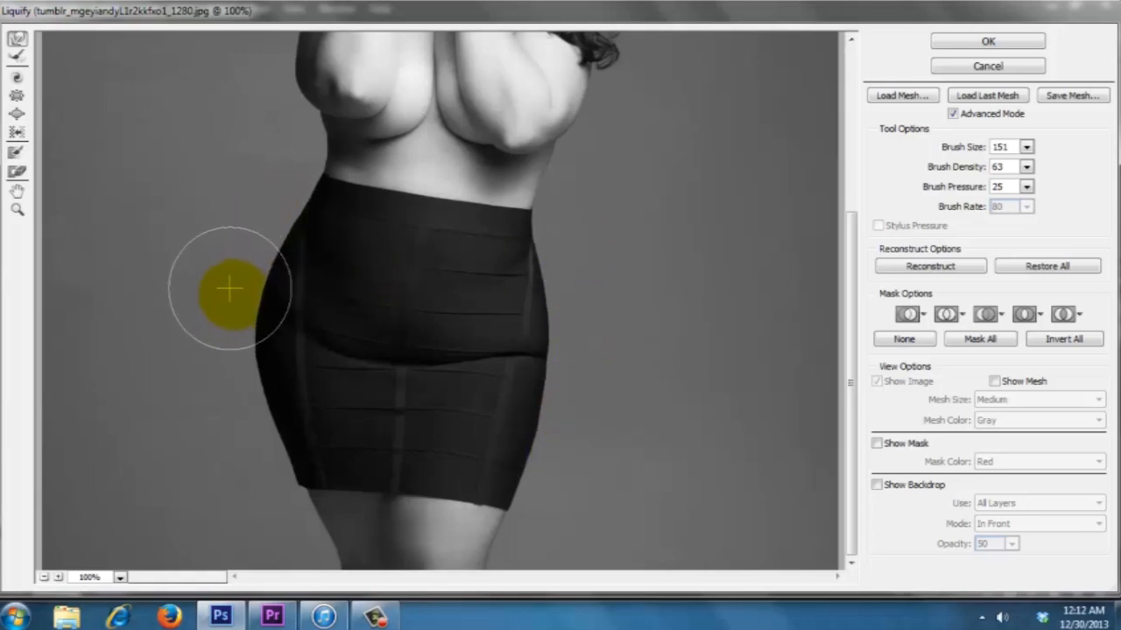
pyautogui.moveTo(231, 289); pyautogui.dragTo(231, 389)
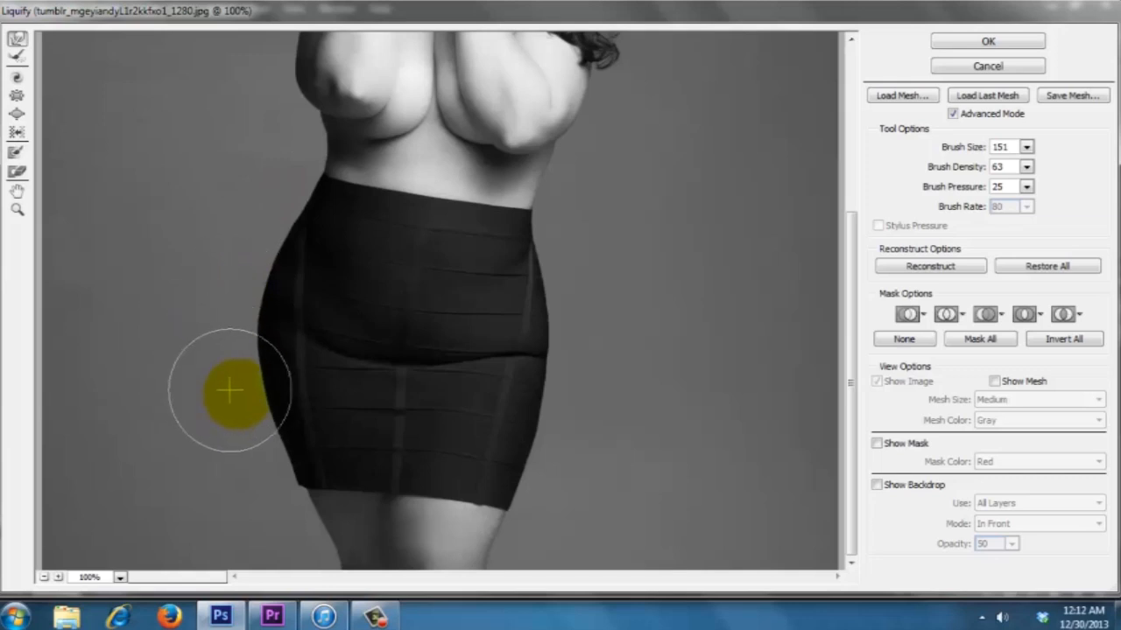
pyautogui.moveTo(229, 392); pyautogui.dragTo(261, 483)
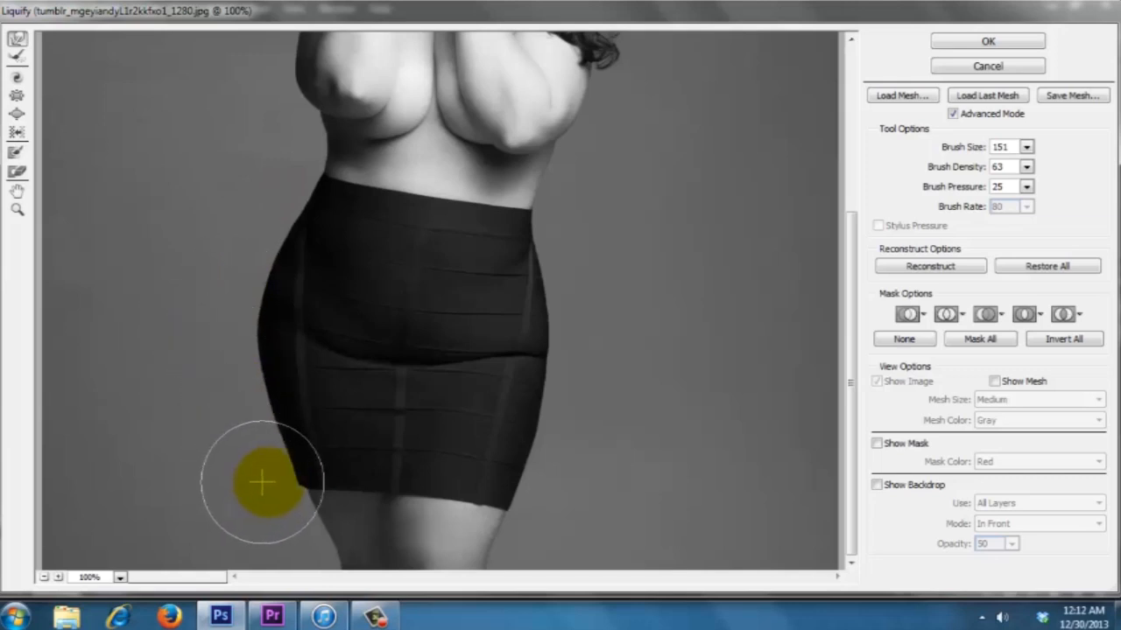
pyautogui.moveTo(263, 482); pyautogui.dragTo(242, 245)
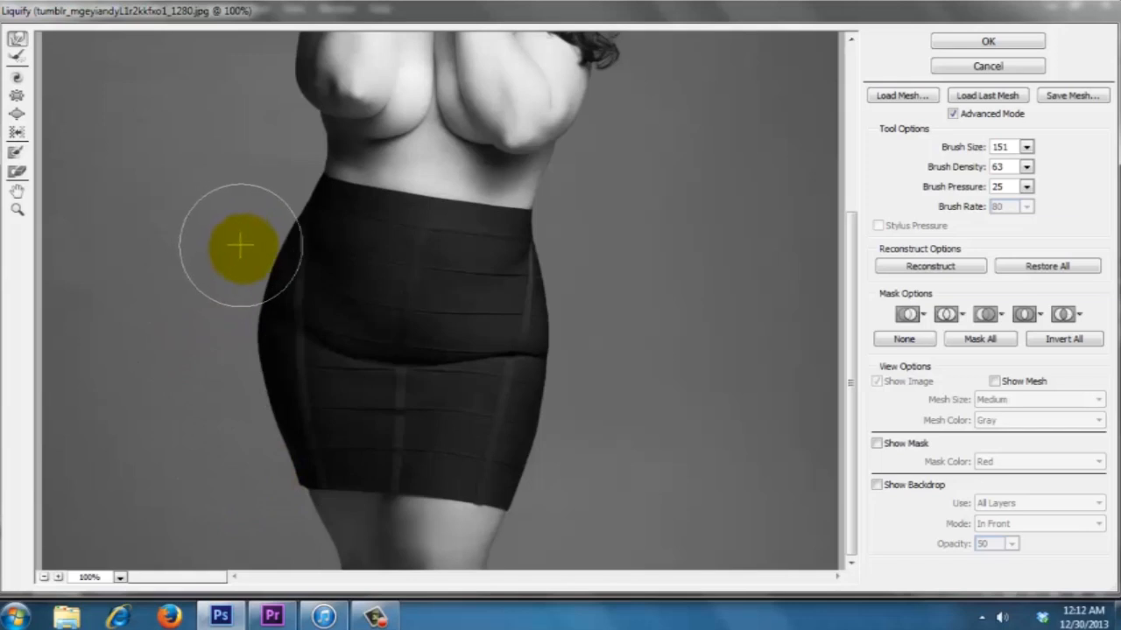
pyautogui.moveTo(241, 246); pyautogui.dragTo(238, 270)
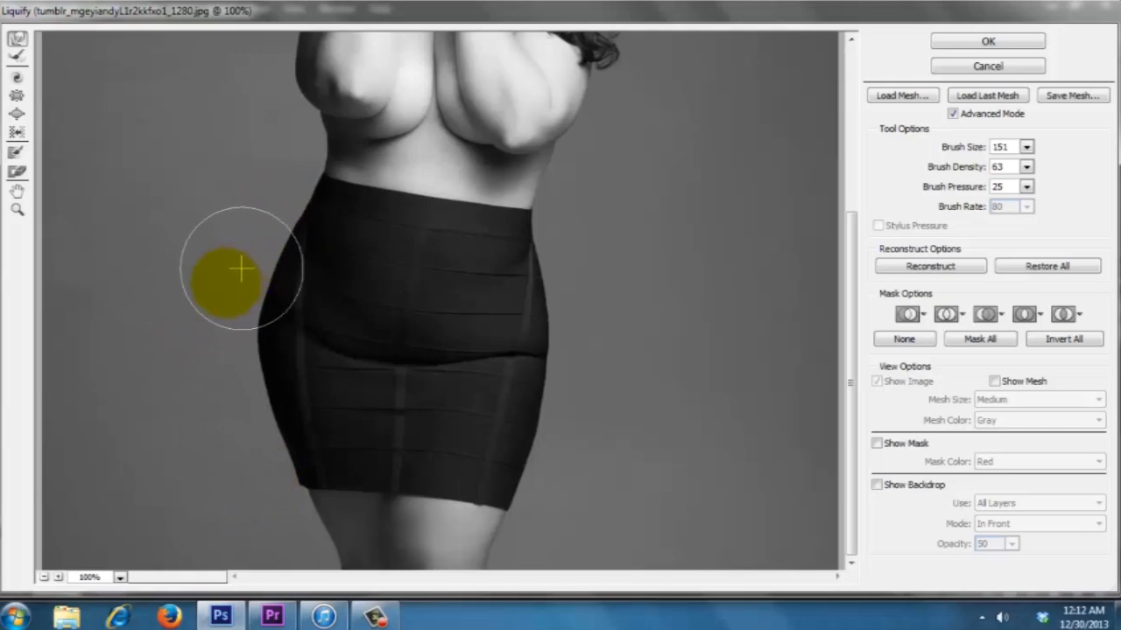
# Step: Refine the left hip curve and lower skirt edge with further inward passes
pyautogui.moveTo(241, 266); pyautogui.dragTo(219, 347)
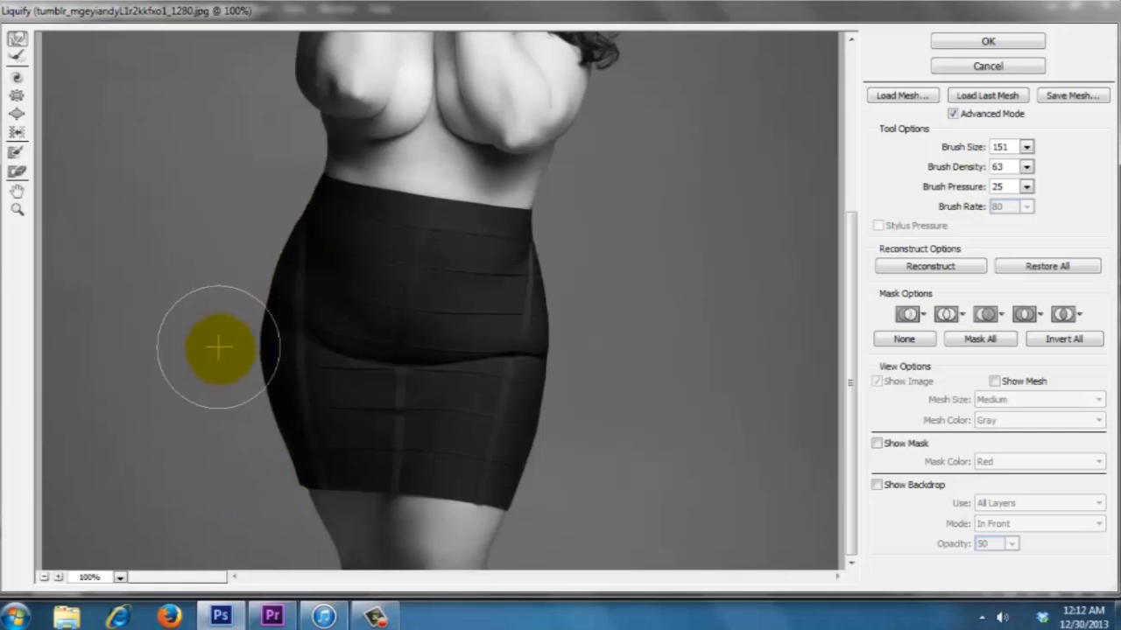
pyautogui.moveTo(219, 349); pyautogui.dragTo(231, 331)
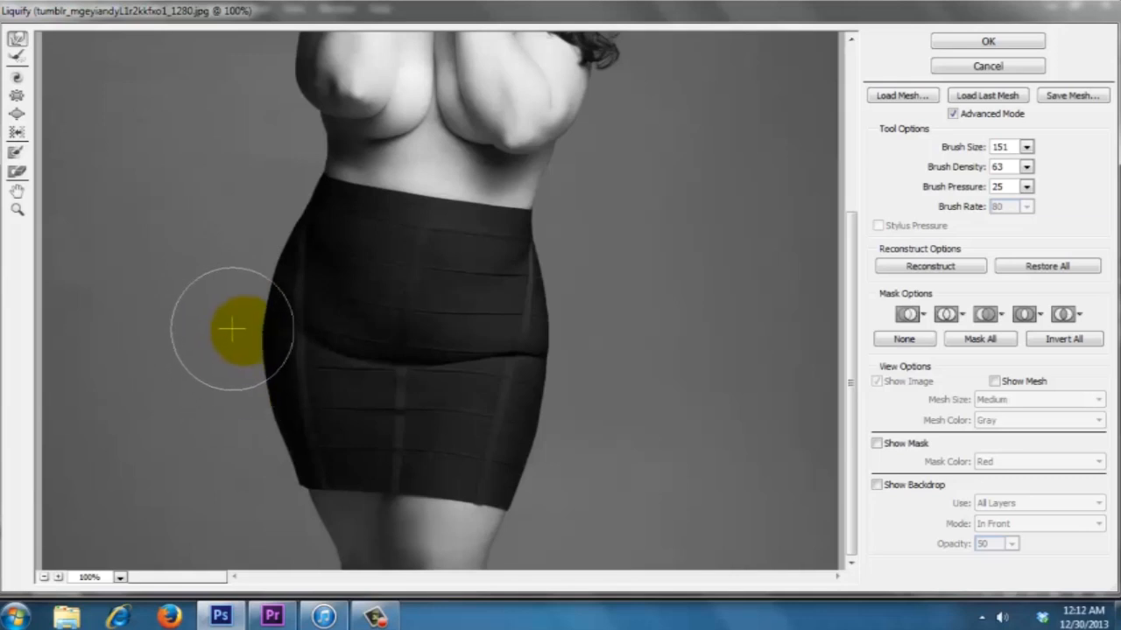
pyautogui.moveTo(231, 330); pyautogui.dragTo(277, 226)
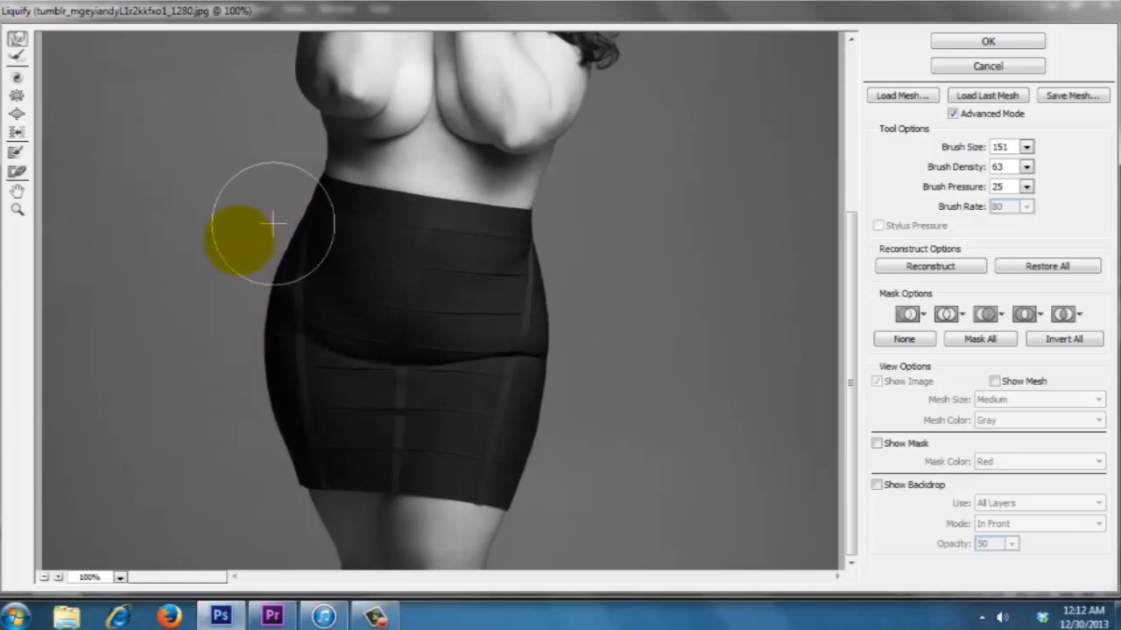
pyautogui.moveTo(276, 224); pyautogui.dragTo(231, 289)
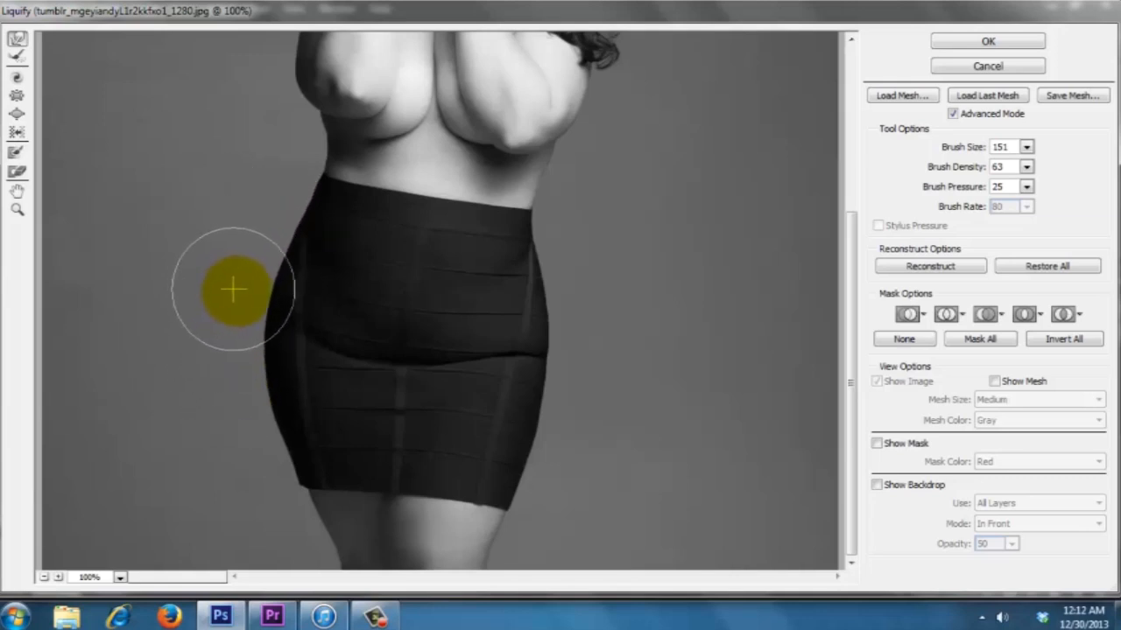
pyautogui.moveTo(234, 289); pyautogui.dragTo(235, 399)
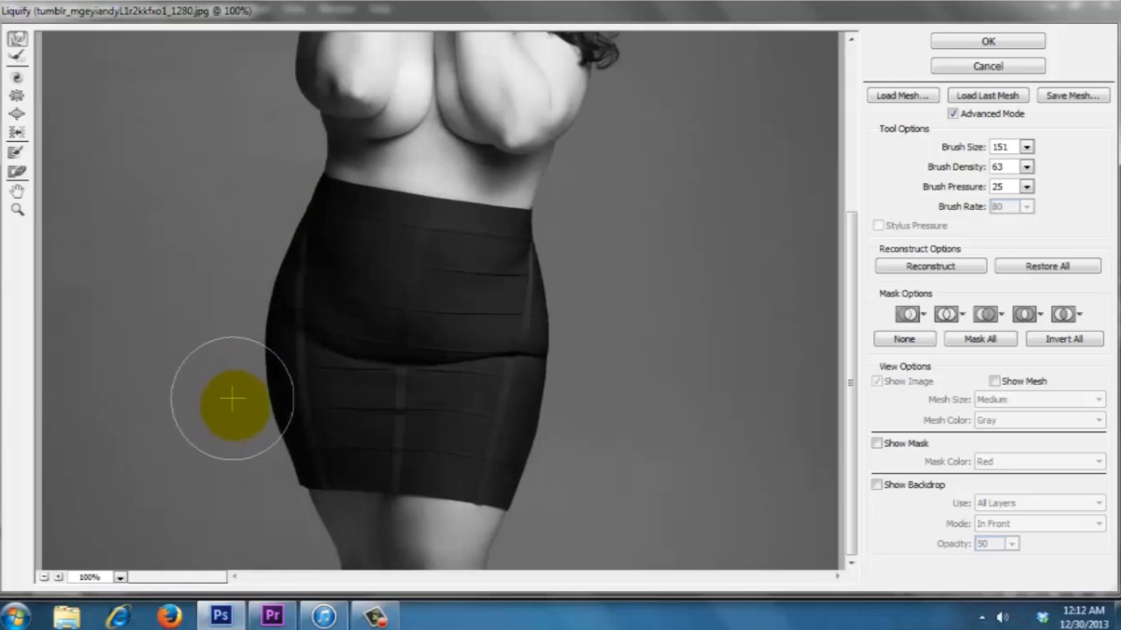
pyautogui.moveTo(231, 400); pyautogui.dragTo(645, 346)
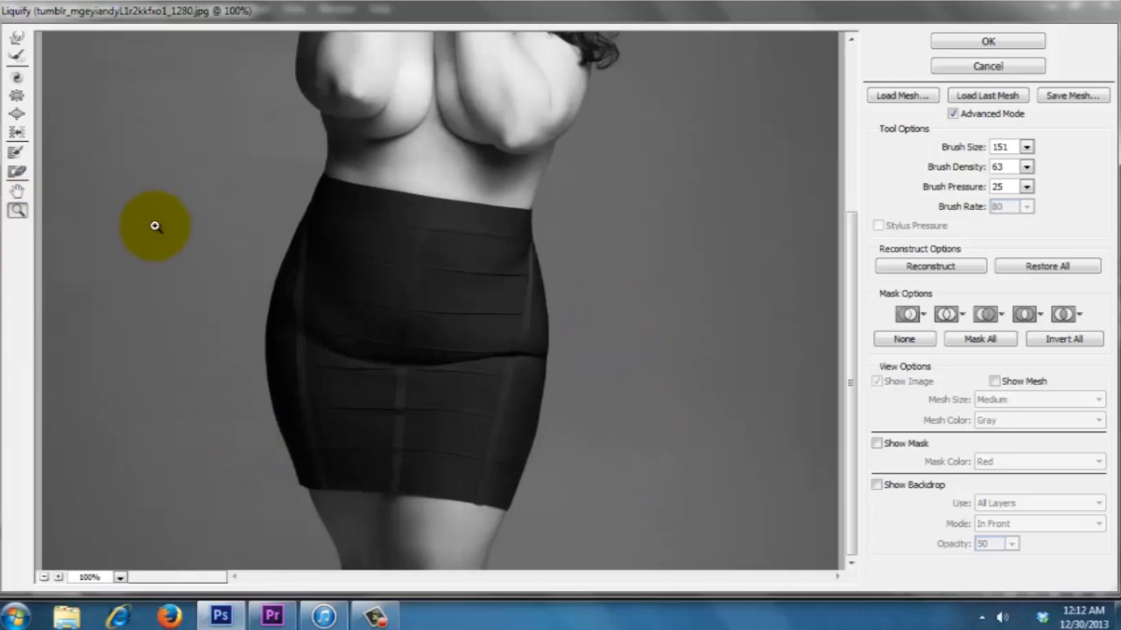
# Step: Push both sides of the waist inward just above the skirt with the Forward Warp brush
pyautogui.moveTo(154, 226); pyautogui.dragTo(350, 280)
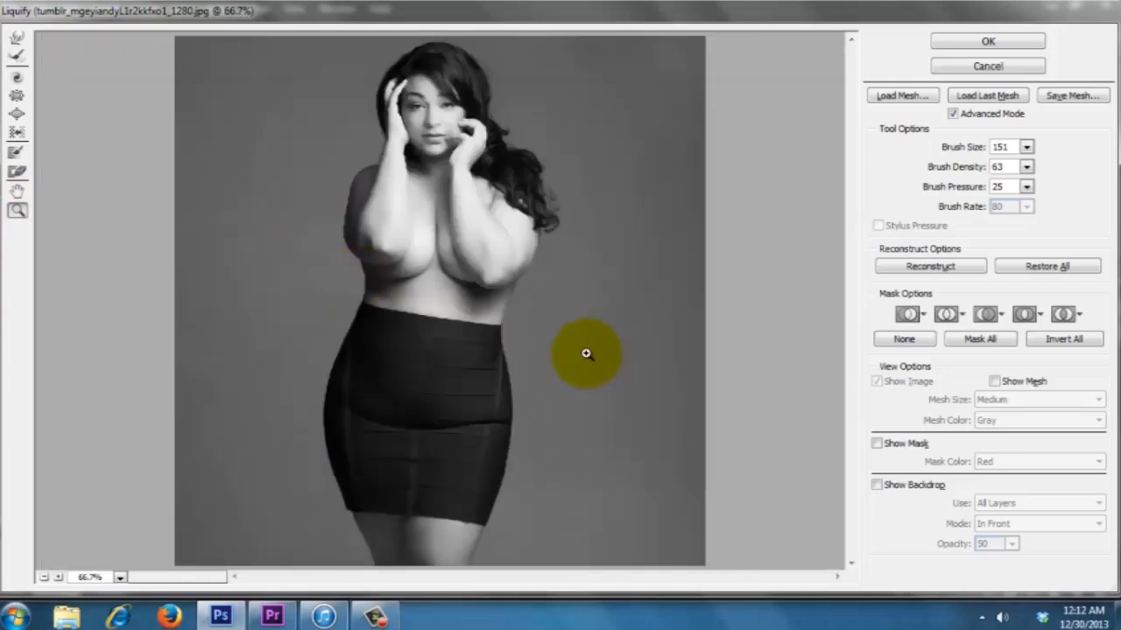
pyautogui.moveTo(586, 353); pyautogui.dragTo(497, 360)
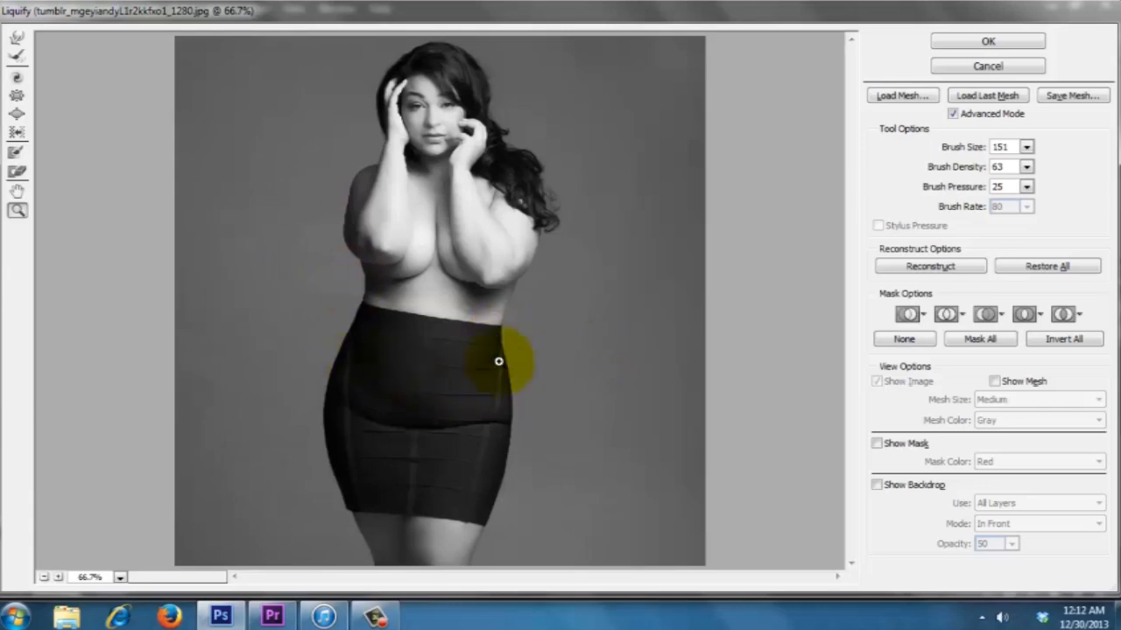
pyautogui.moveTo(499, 360); pyautogui.dragTo(542, 301)
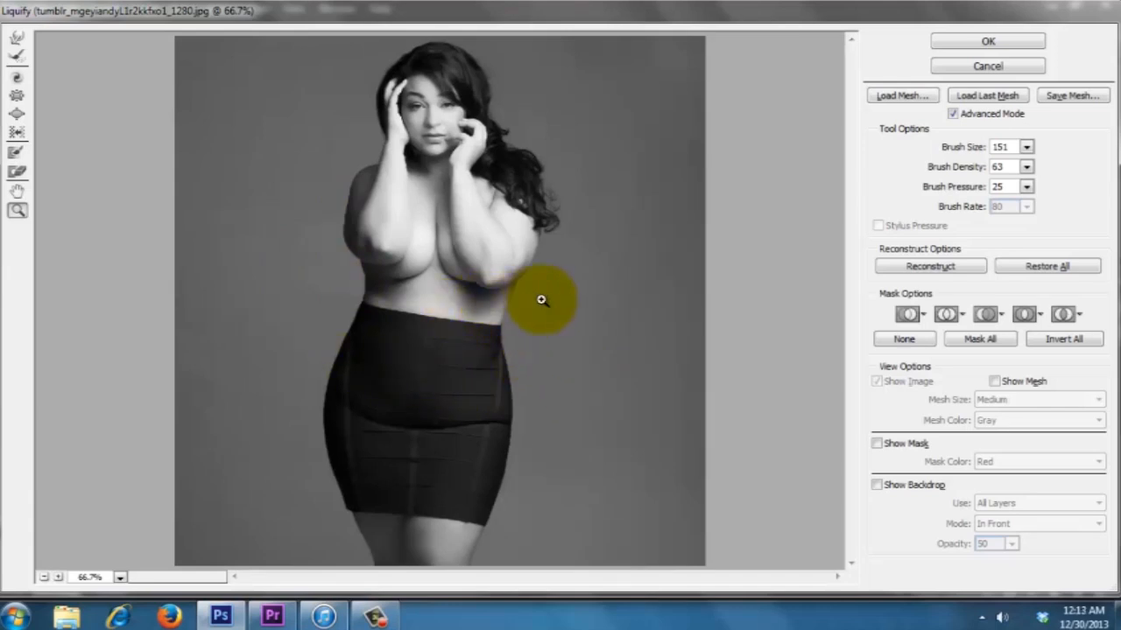
pyautogui.moveTo(541, 300); pyautogui.dragTo(395, 312)
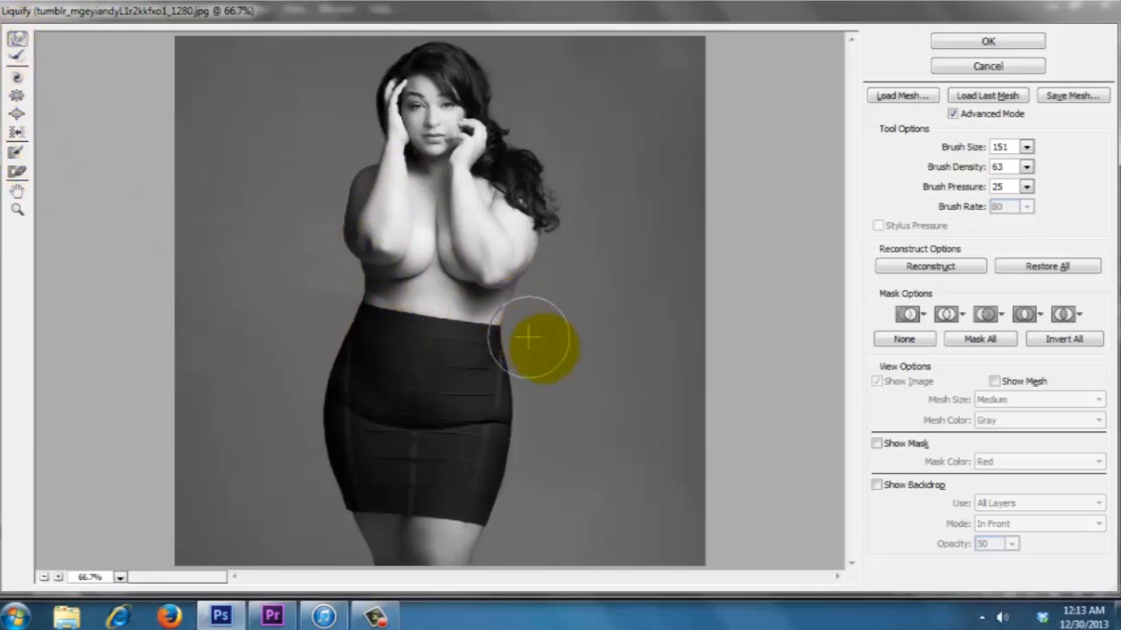
pyautogui.moveTo(528, 340); pyautogui.dragTo(331, 312)
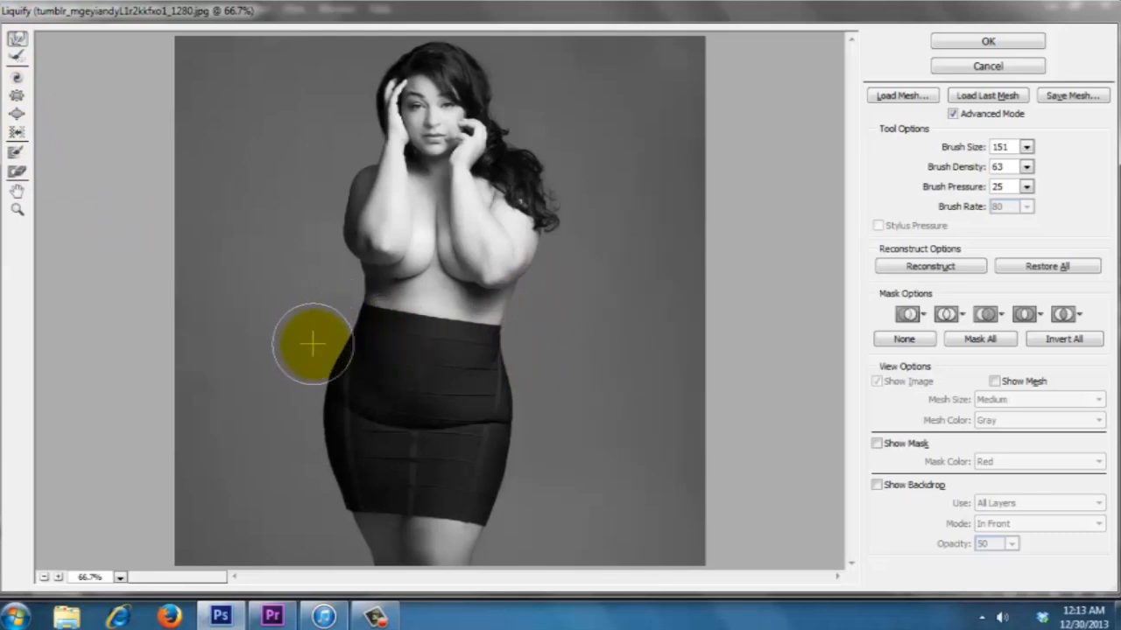
pyautogui.moveTo(312, 343); pyautogui.dragTo(326, 304)
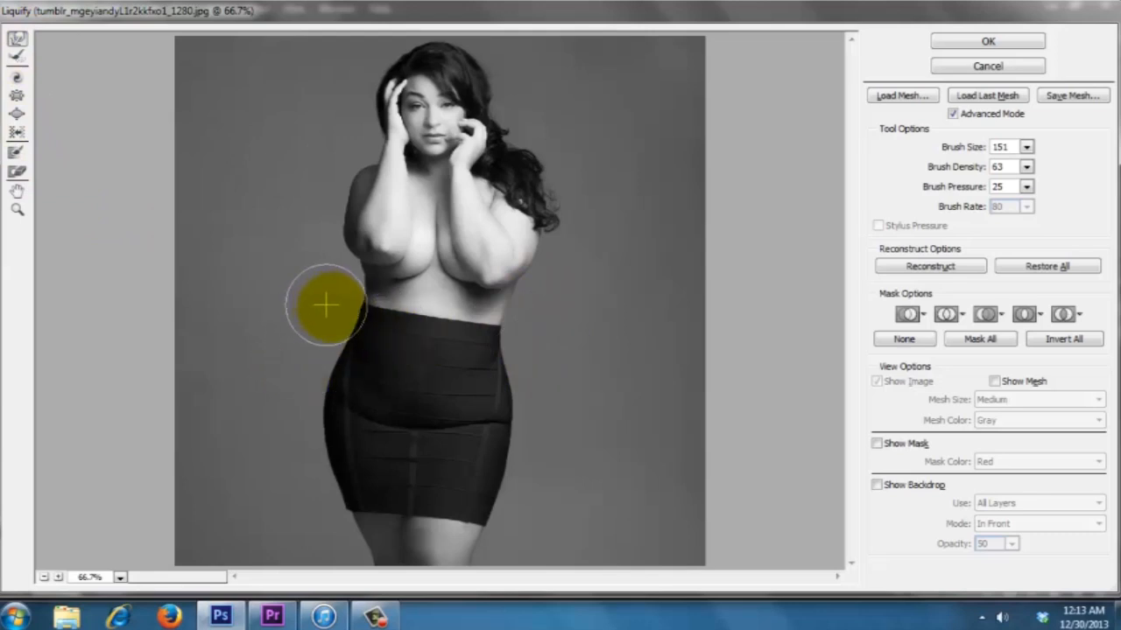
pyautogui.moveTo(326, 305); pyautogui.dragTo(540, 341)
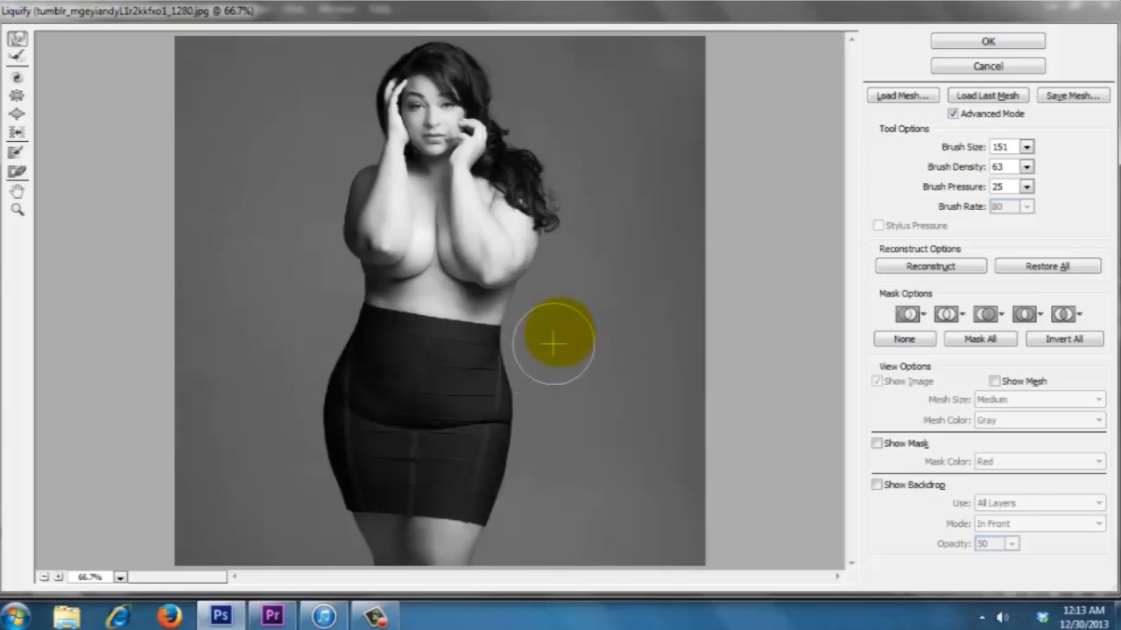
# Step: Slim both arms and the torso sides near the arms and below the chest
pyautogui.moveTo(552, 341); pyautogui.dragTo(359, 231)
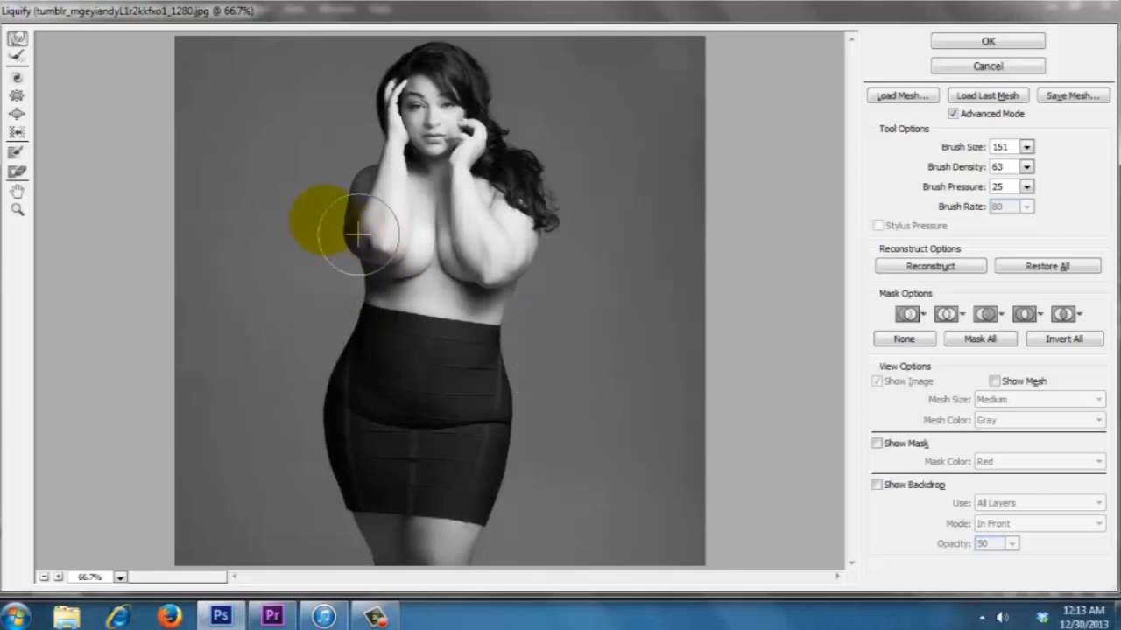
pyautogui.moveTo(359, 231); pyautogui.dragTo(322, 238)
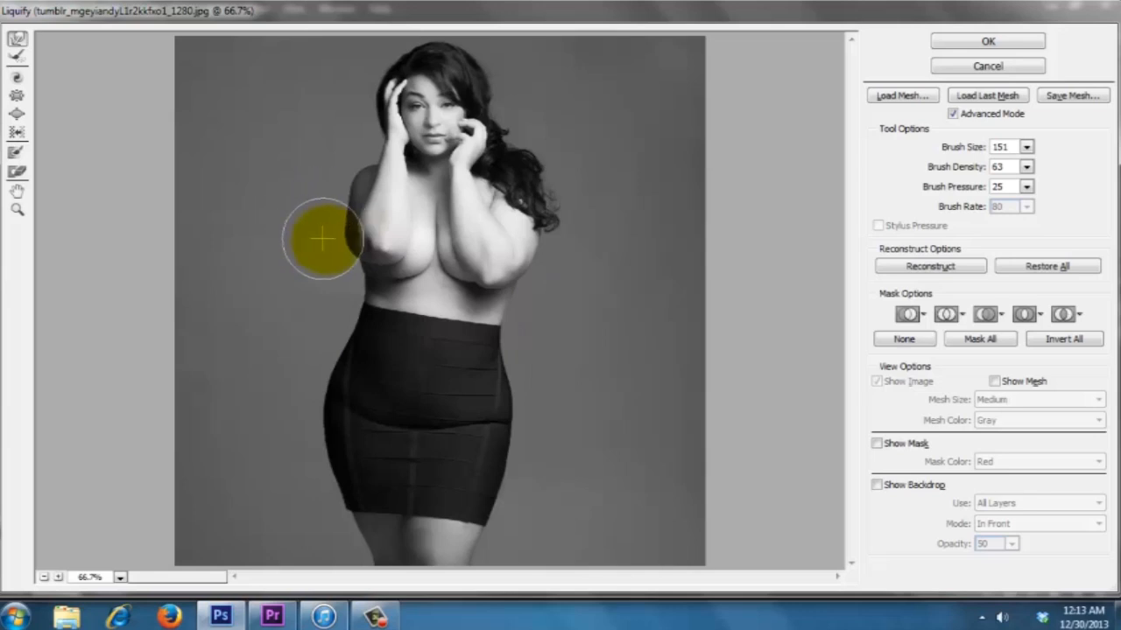
pyautogui.moveTo(322, 238); pyautogui.dragTo(315, 191)
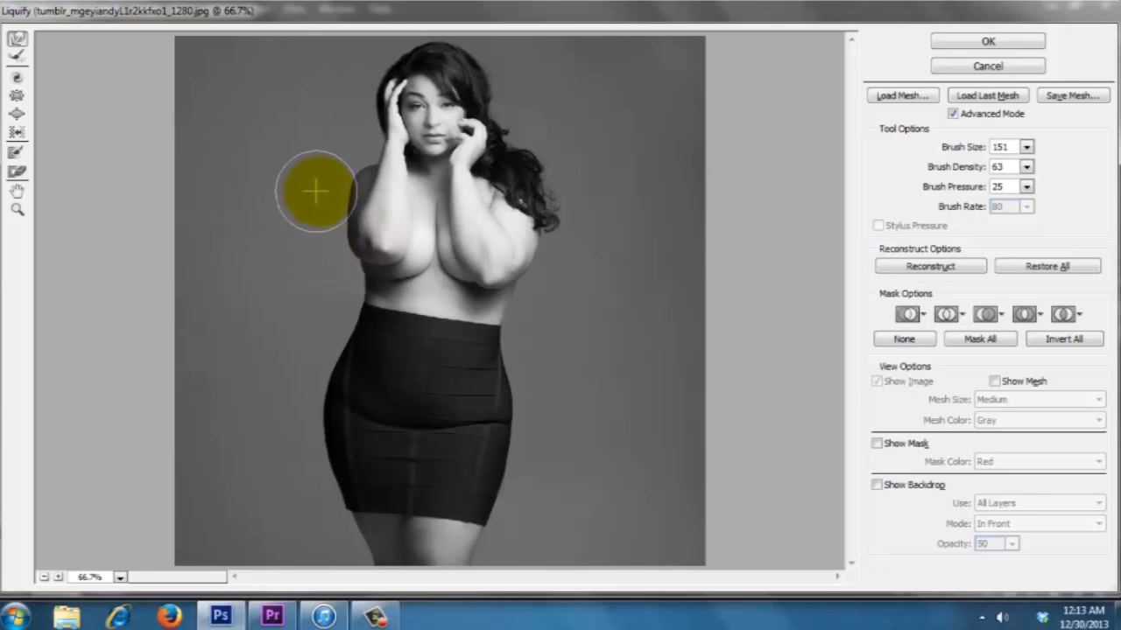
pyautogui.moveTo(315, 191); pyautogui.dragTo(564, 260)
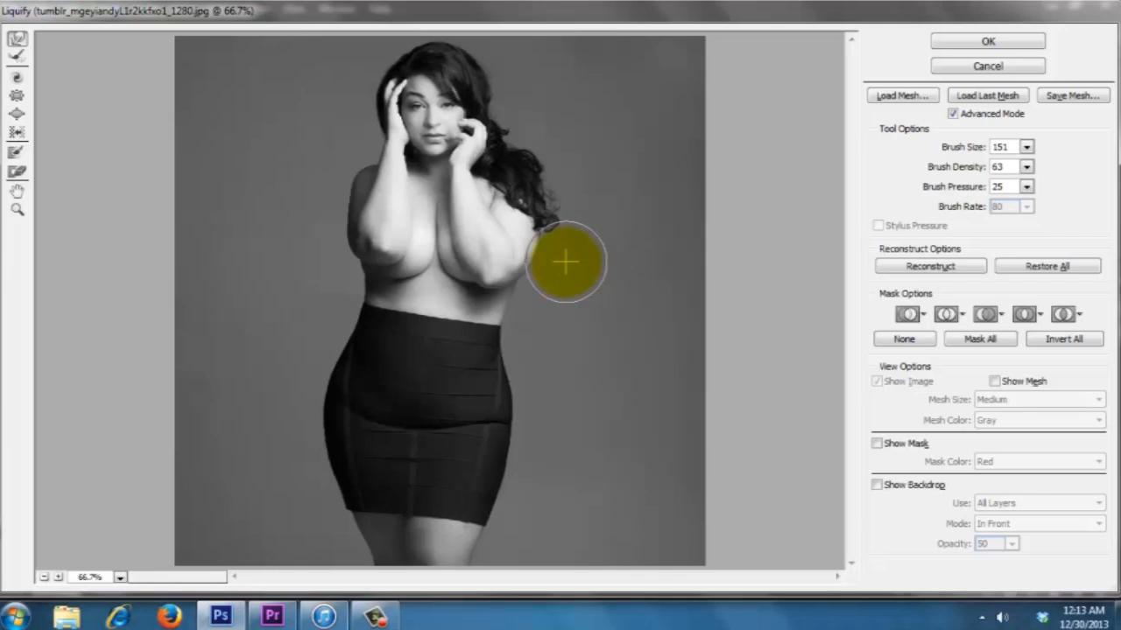
pyautogui.moveTo(563, 261); pyautogui.dragTo(546, 271)
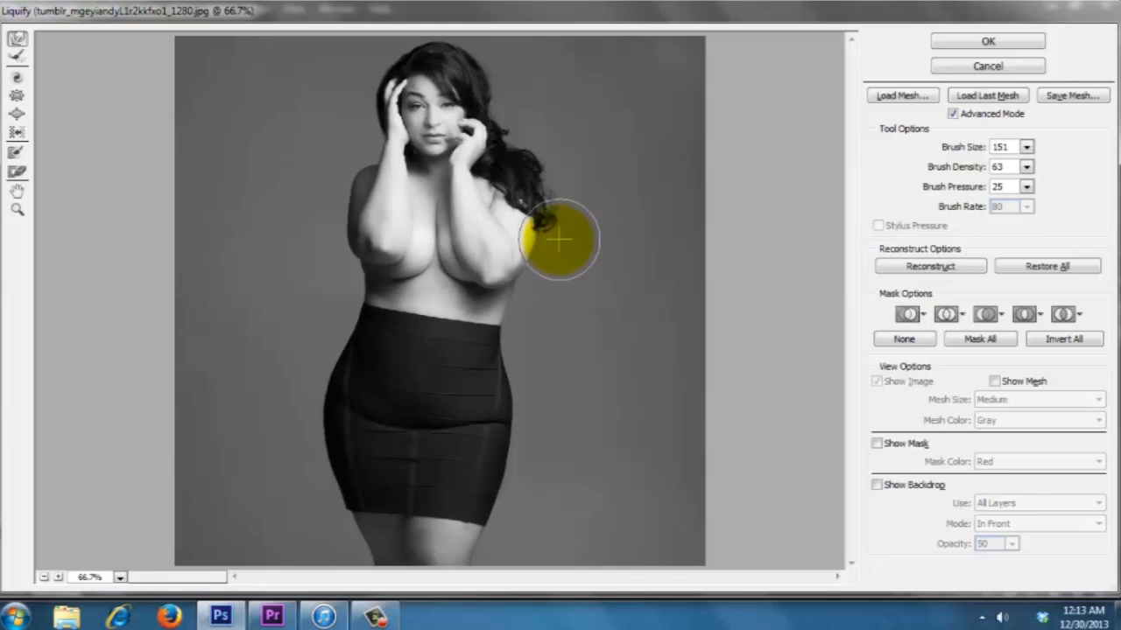
pyautogui.moveTo(560, 238); pyautogui.dragTo(543, 279)
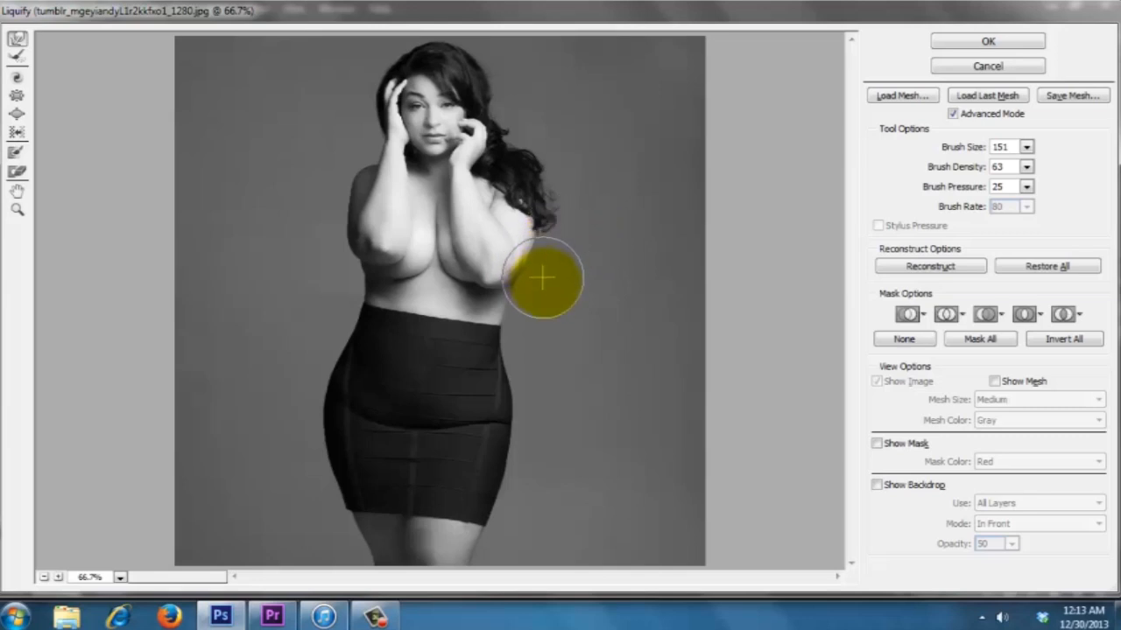
pyautogui.moveTo(543, 279); pyautogui.dragTo(329, 312)
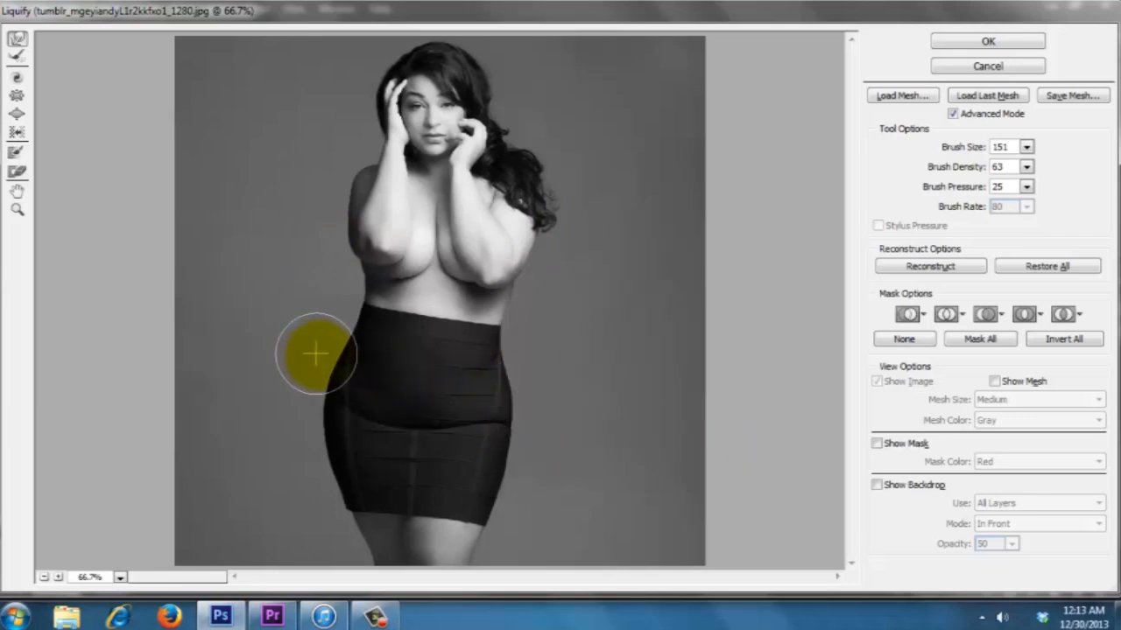
# Step: Narrow the hips and waist on both sides, then commit the Liquify warp with OK
pyautogui.moveTo(315, 354); pyautogui.dragTo(294, 403)
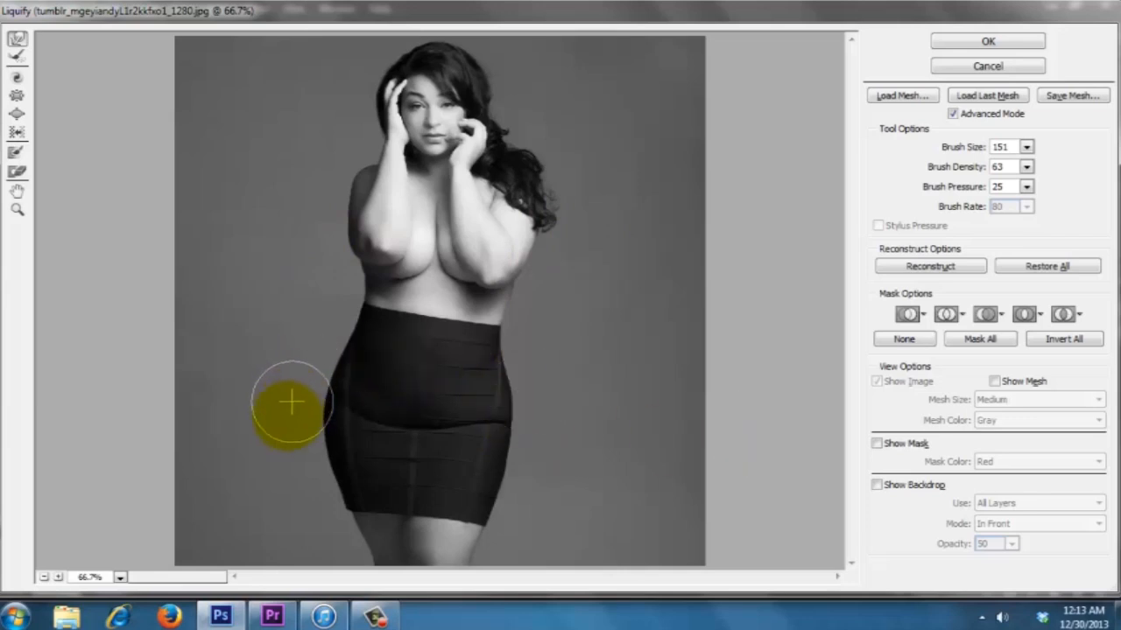
pyautogui.moveTo(291, 401); pyautogui.dragTo(301, 452)
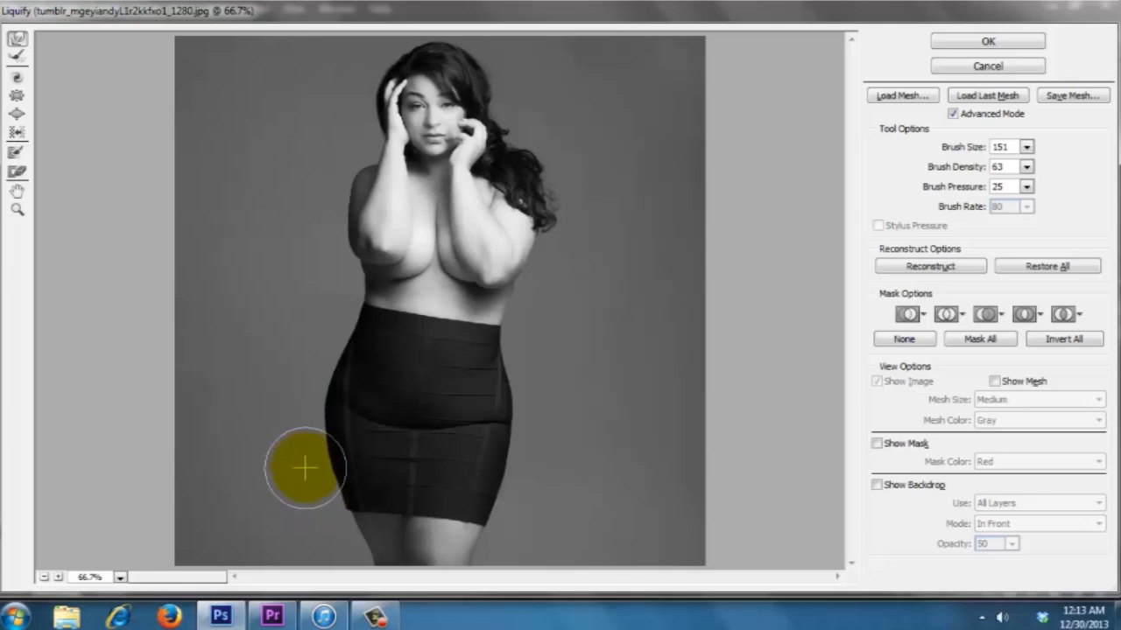
pyautogui.moveTo(305, 469); pyautogui.dragTo(329, 342)
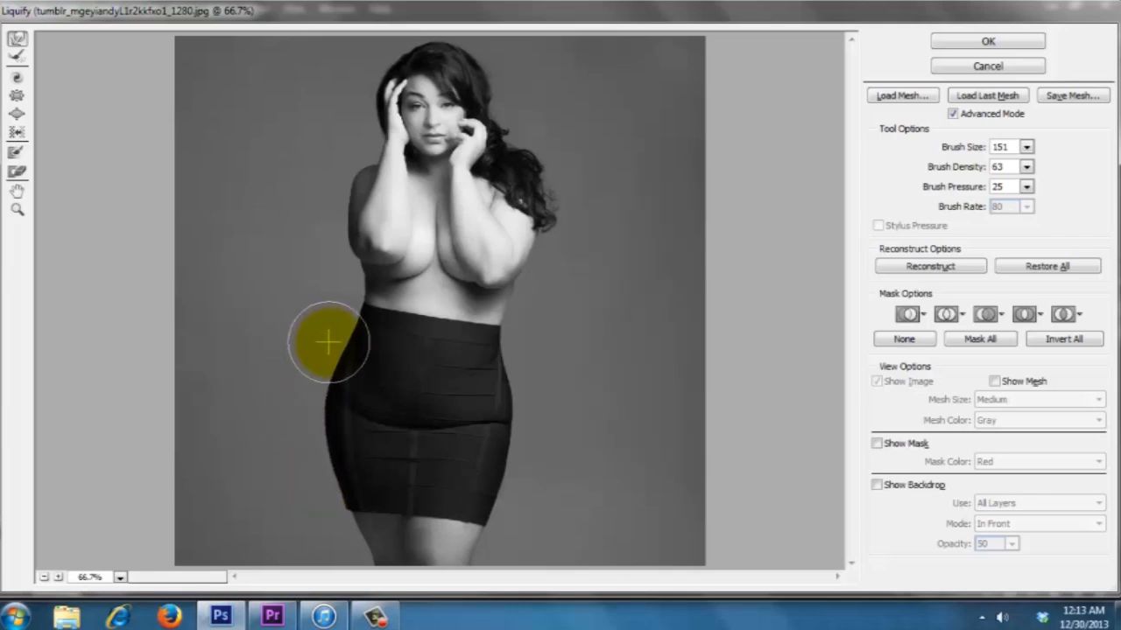
pyautogui.moveTo(329, 342); pyautogui.dragTo(354, 271)
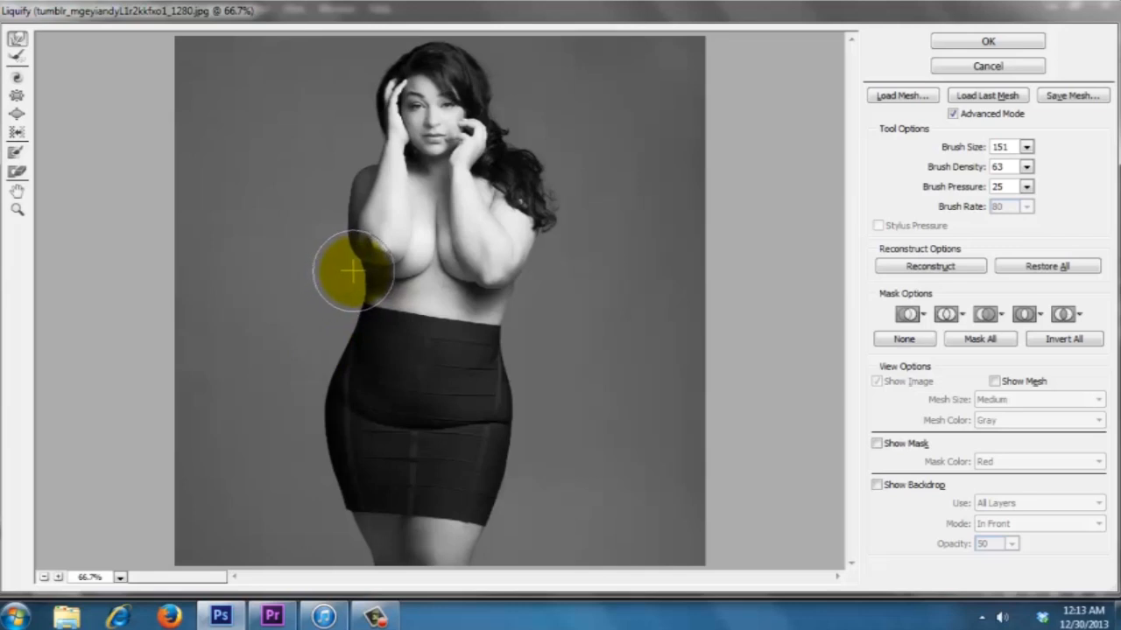
pyautogui.moveTo(354, 271); pyautogui.dragTo(534, 312)
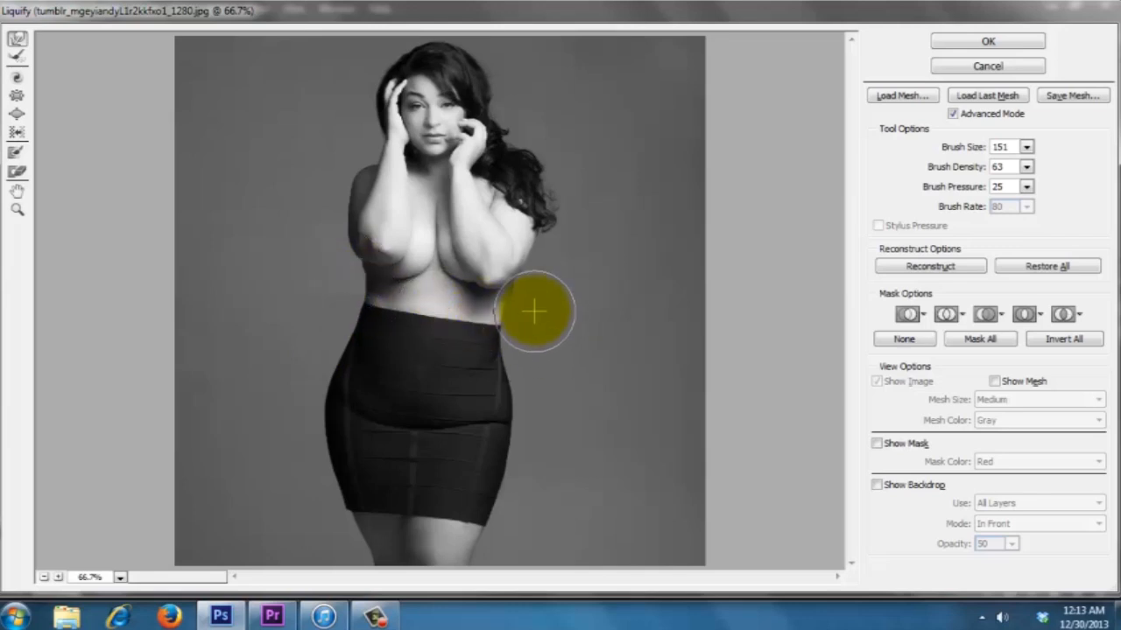
pyautogui.moveTo(534, 311); pyautogui.dragTo(674, 352)
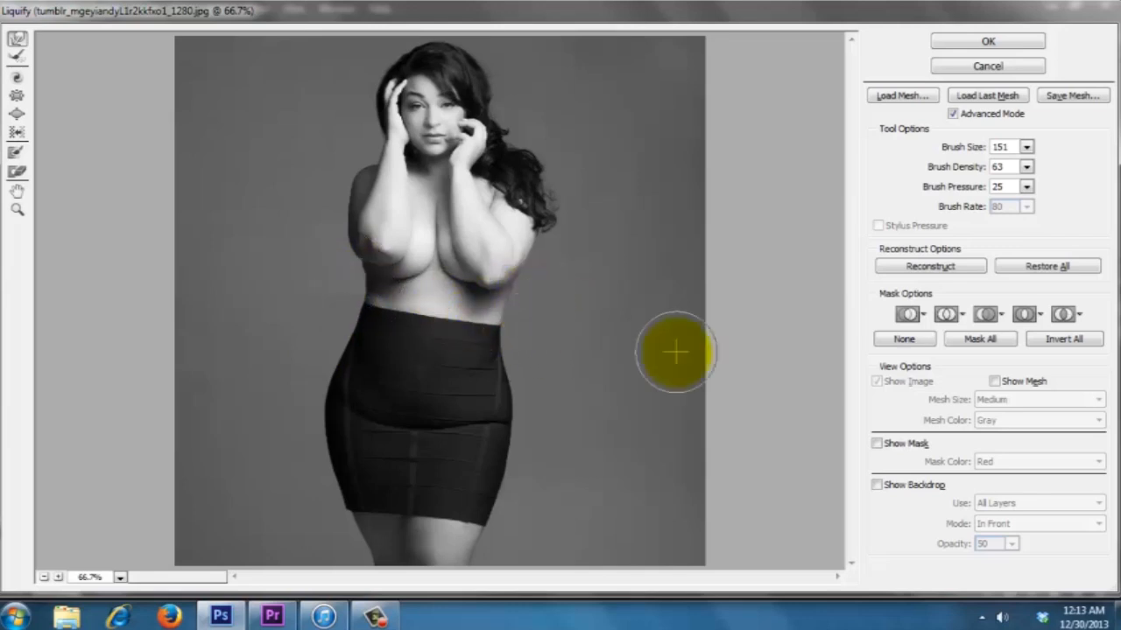
pyautogui.moveTo(675, 354); pyautogui.dragTo(540, 386)
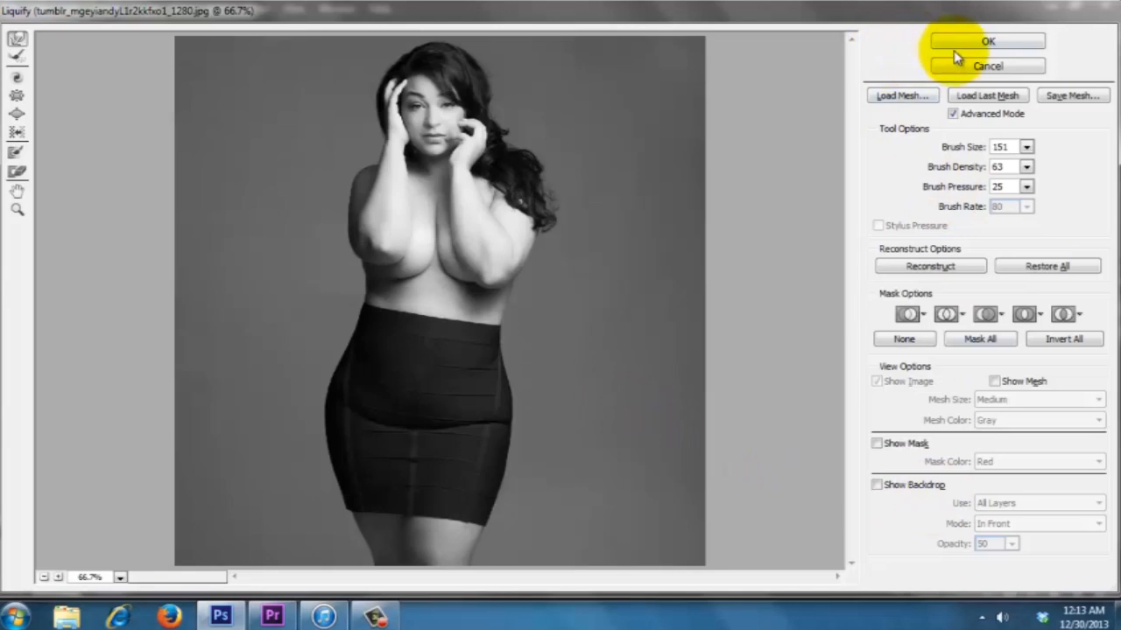
pyautogui.moveTo(963, 44)
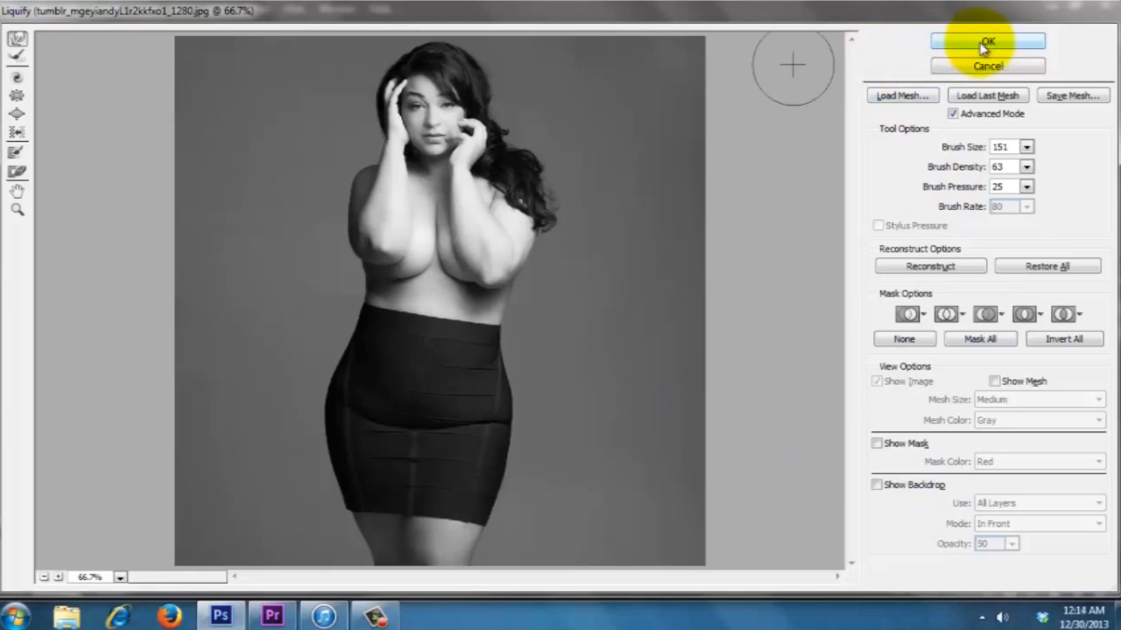
pyautogui.click(984, 42)
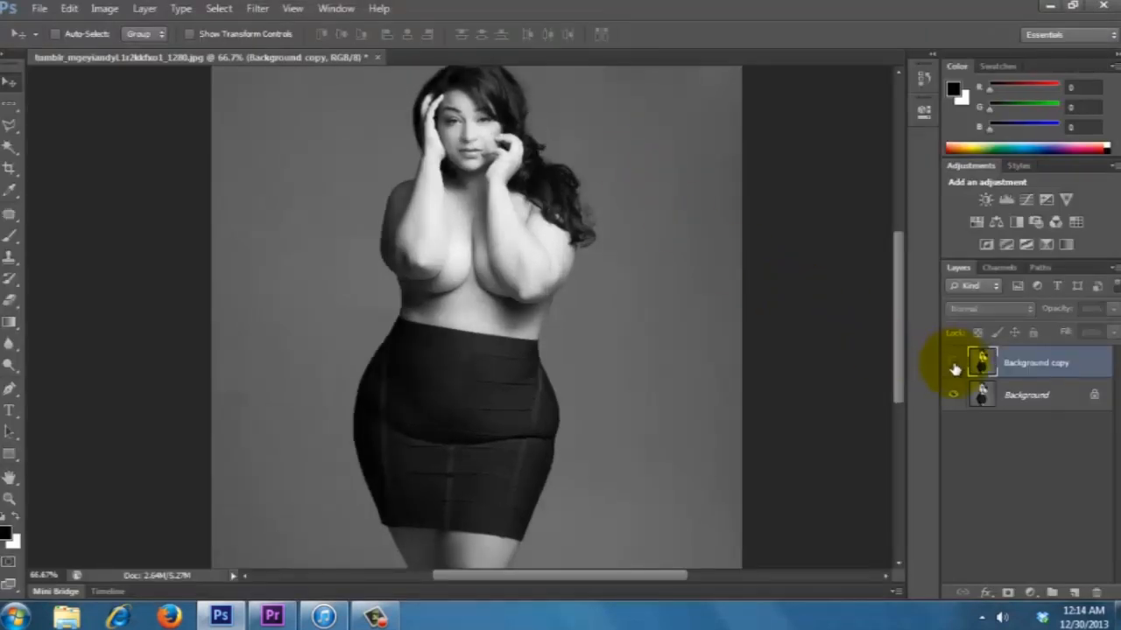
# Step: On the Background copy layer, patch the left part of the skirt crease with smooth fabric
pyautogui.click(953, 368)
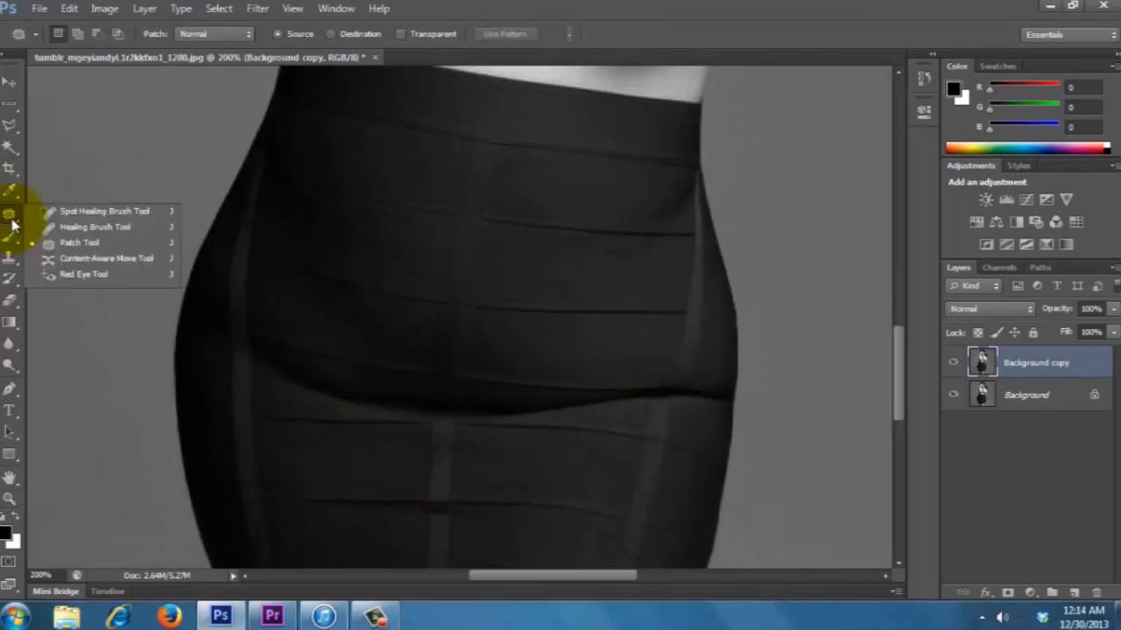
pyautogui.moveTo(79, 241)
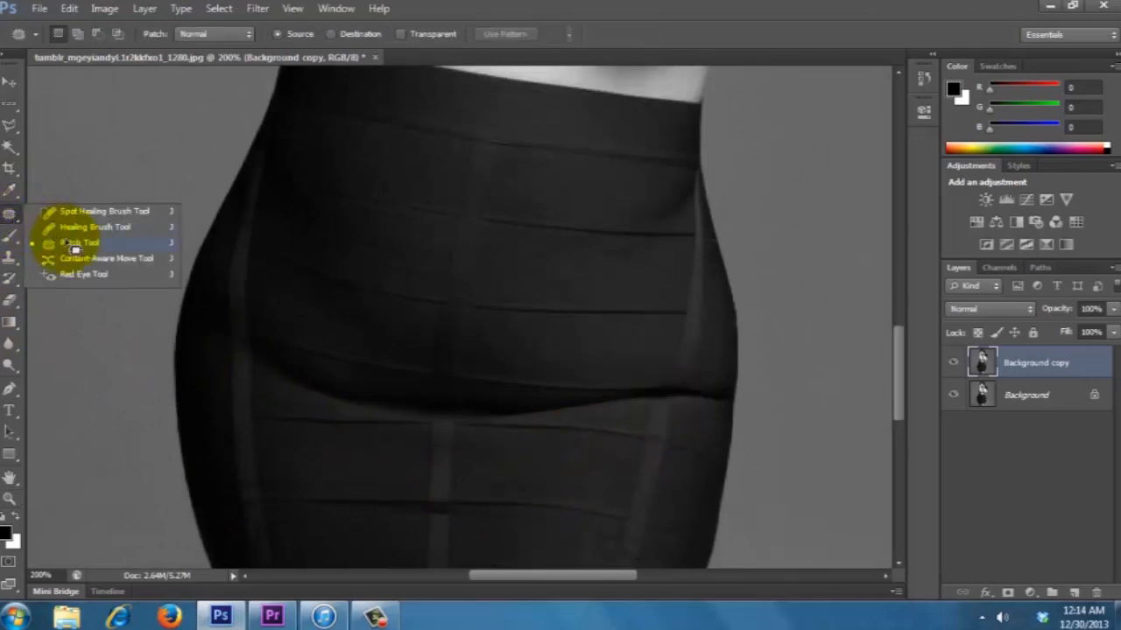
pyautogui.click(84, 242)
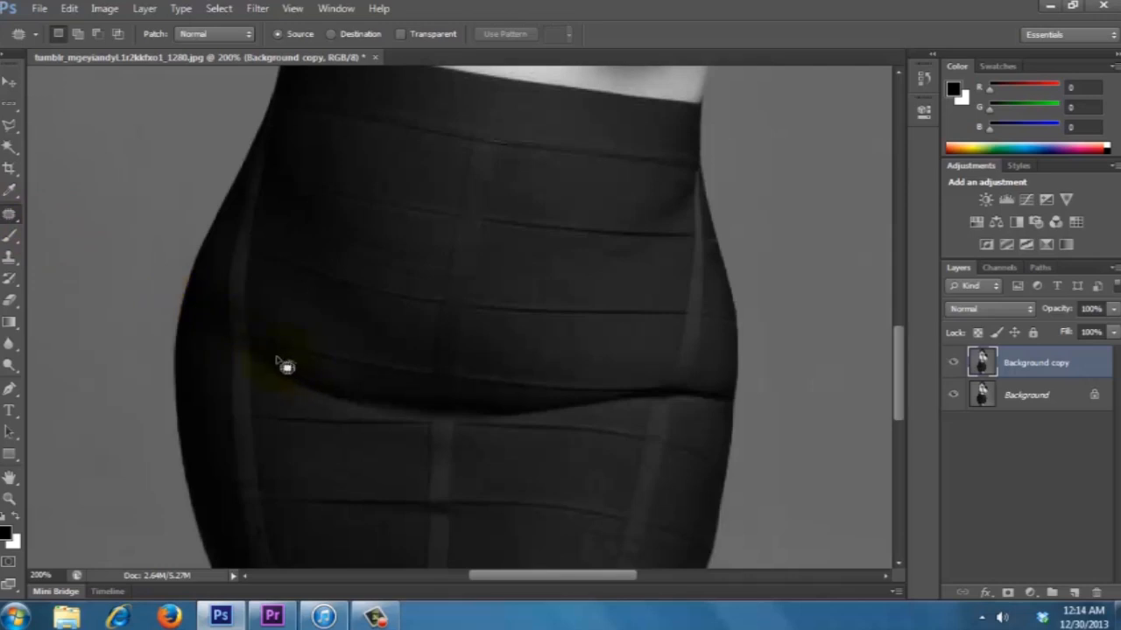
pyautogui.moveTo(280, 362); pyautogui.dragTo(424, 425)
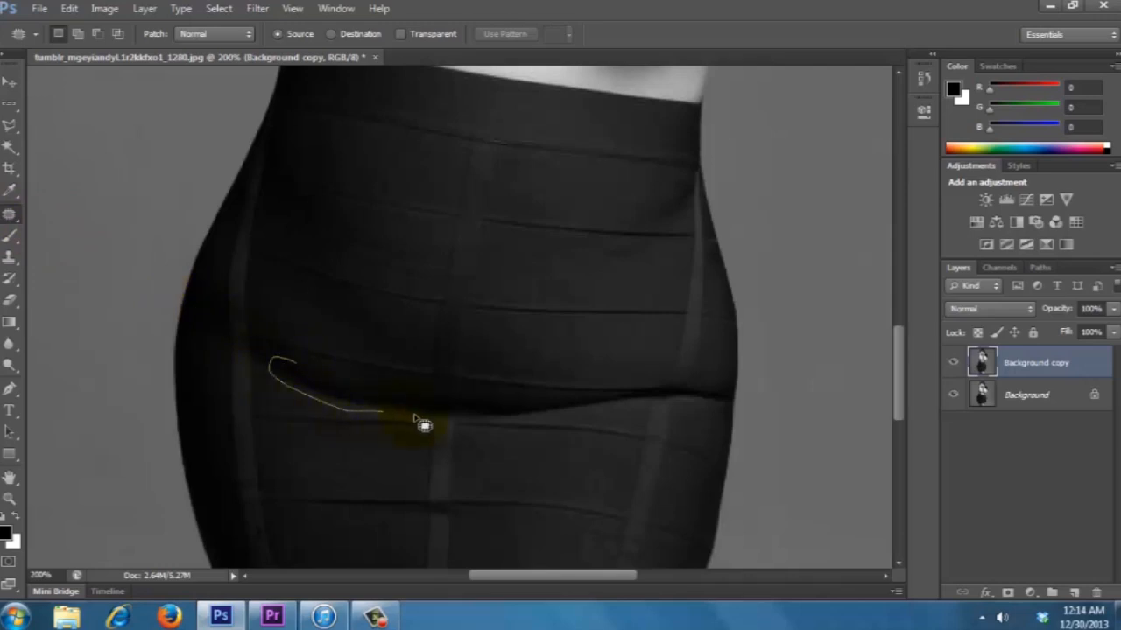
pyautogui.moveTo(423, 425); pyautogui.dragTo(305, 374)
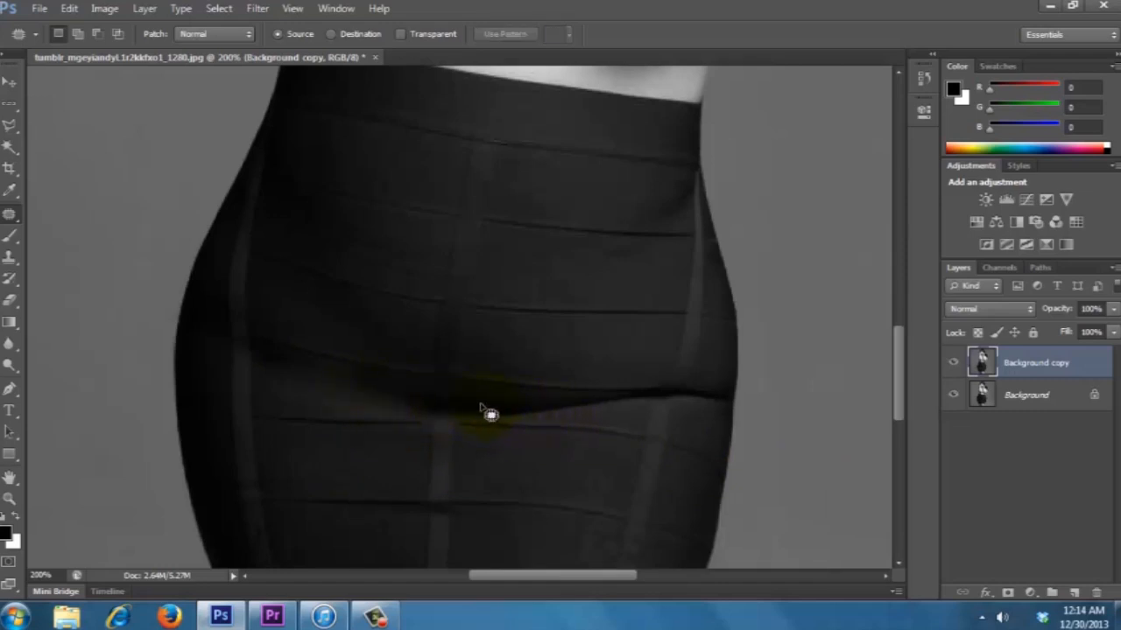
# Step: Patch the middle of the crease and a leftover spot with the Patch Tool
pyautogui.moveTo(491, 417); pyautogui.dragTo(622, 399)
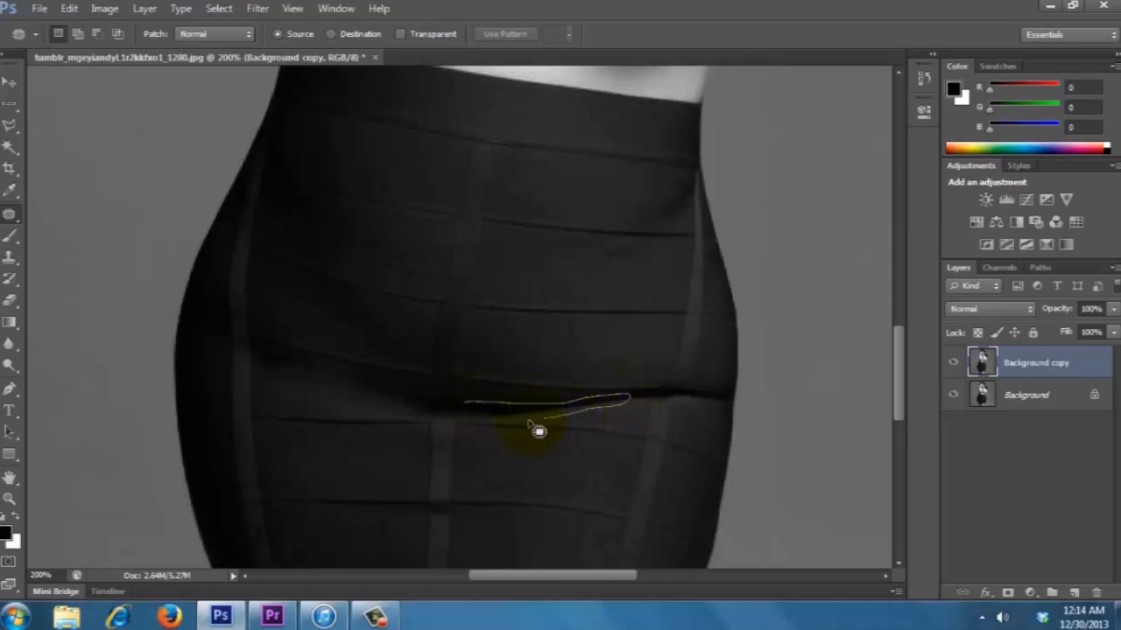
pyautogui.moveTo(540, 429); pyautogui.dragTo(480, 413)
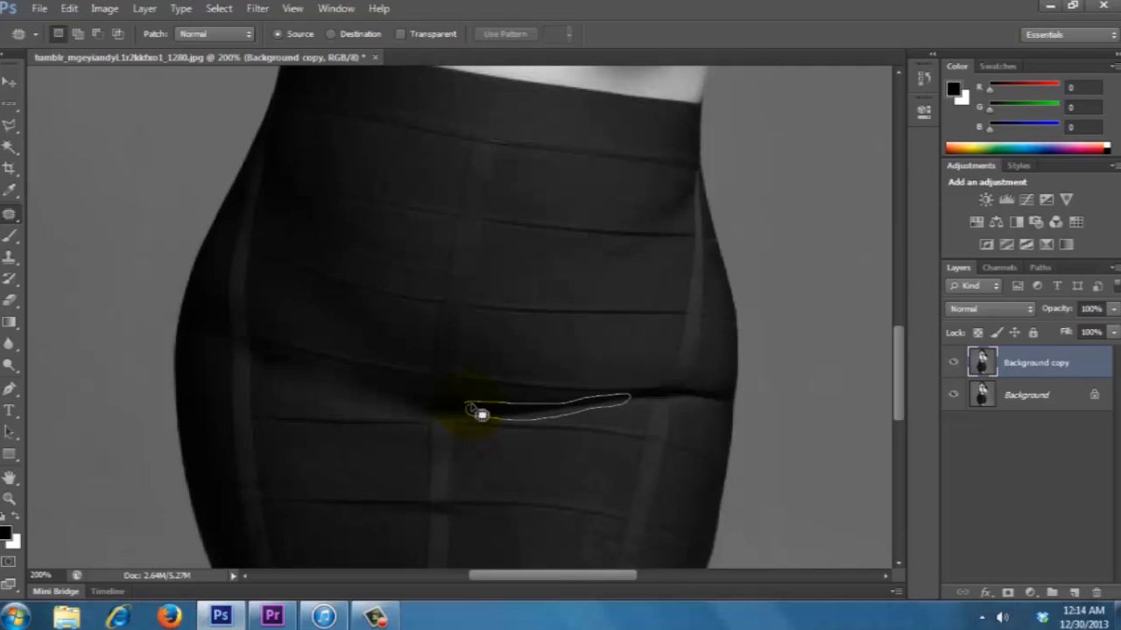
pyautogui.moveTo(480, 413); pyautogui.dragTo(575, 359)
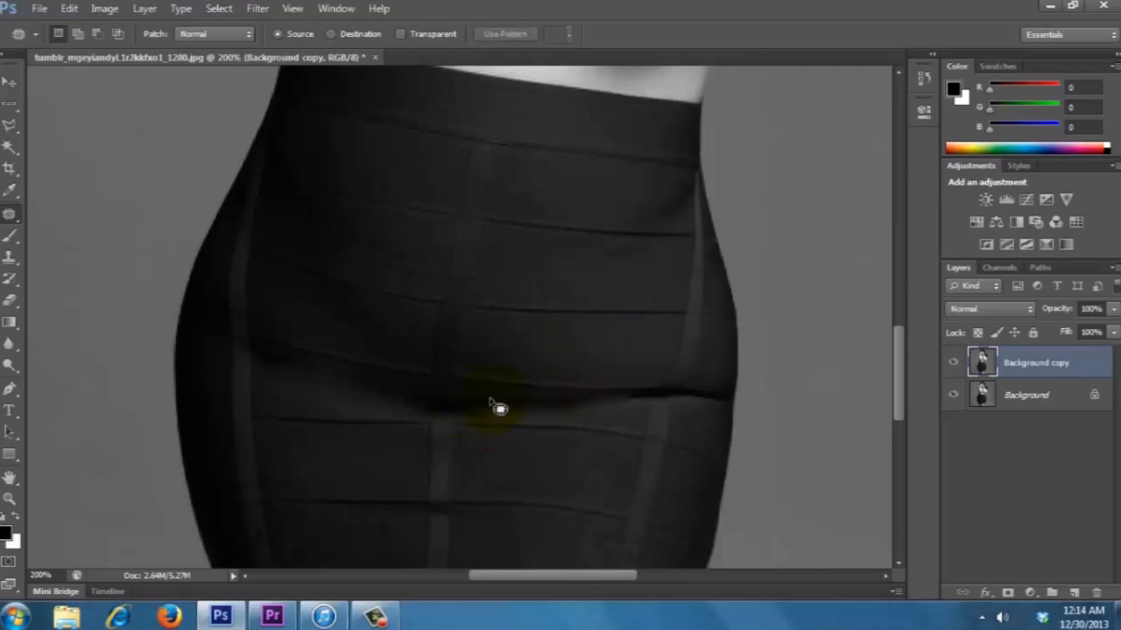
pyautogui.moveTo(490, 402); pyautogui.dragTo(505, 411)
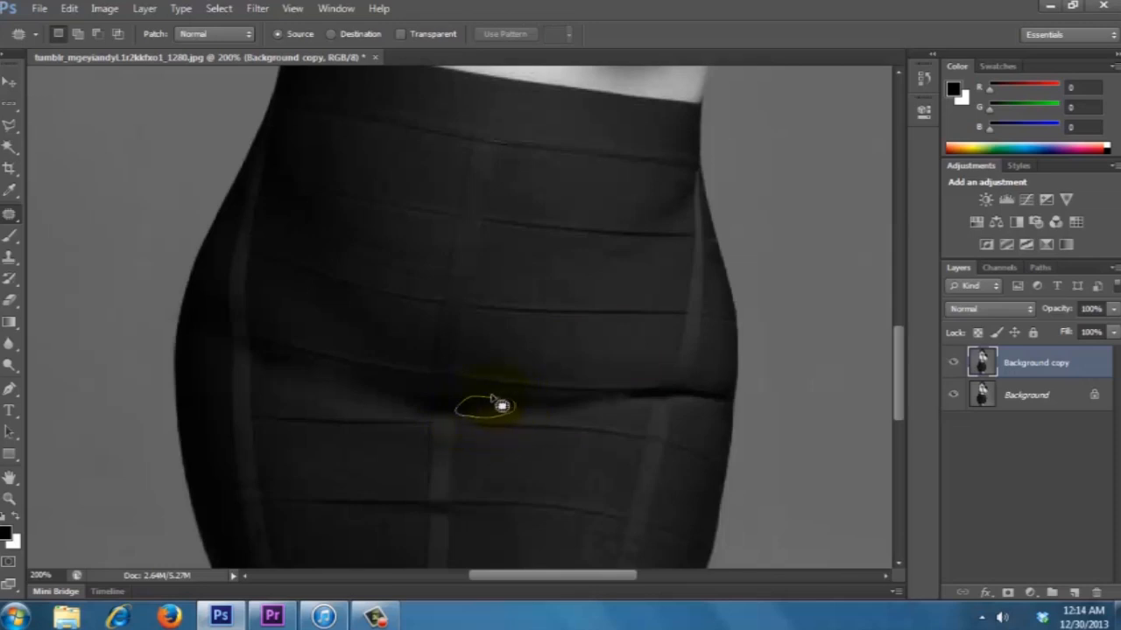
pyautogui.moveTo(486, 403); pyautogui.dragTo(639, 406)
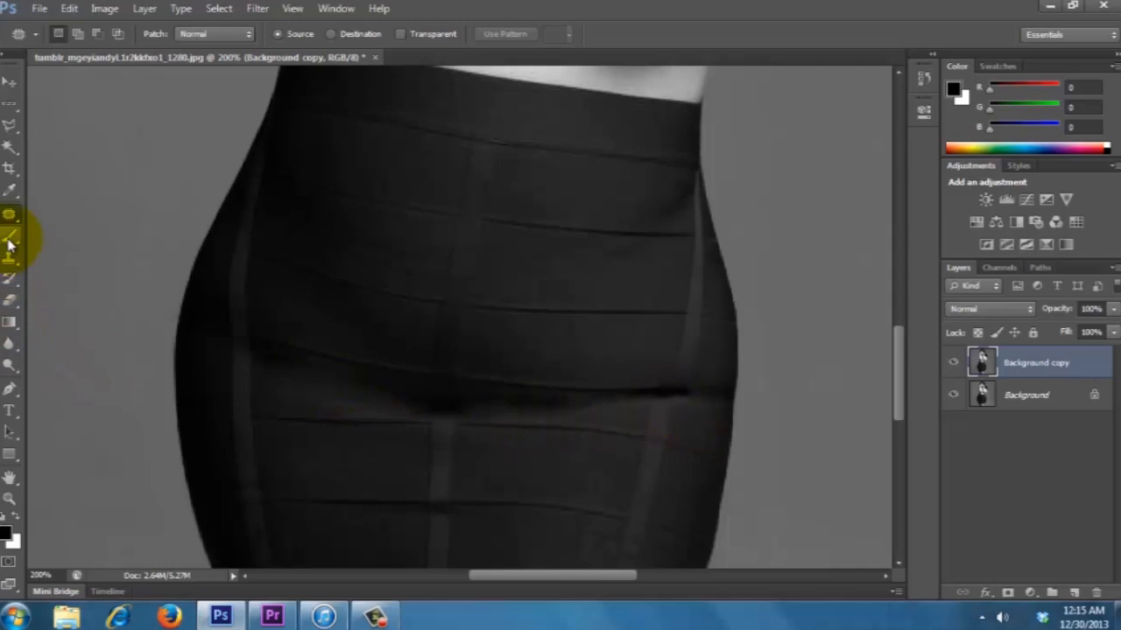
# Step: Create a new empty layer above the background copy and rename it 'dress color'
pyautogui.click(11, 237)
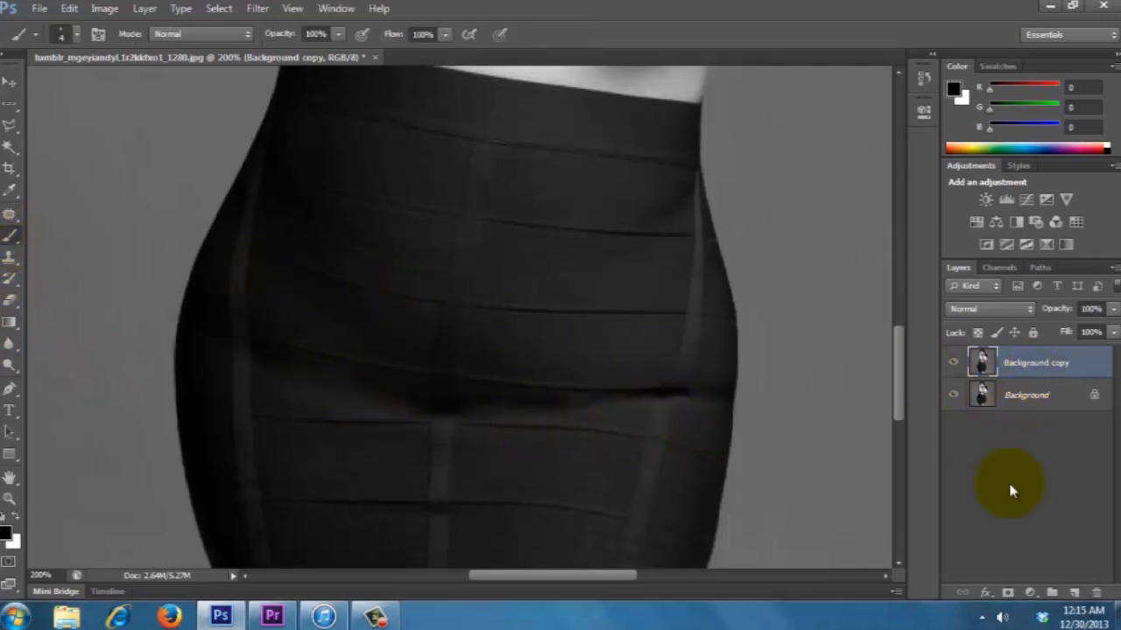
pyautogui.click(1069, 596)
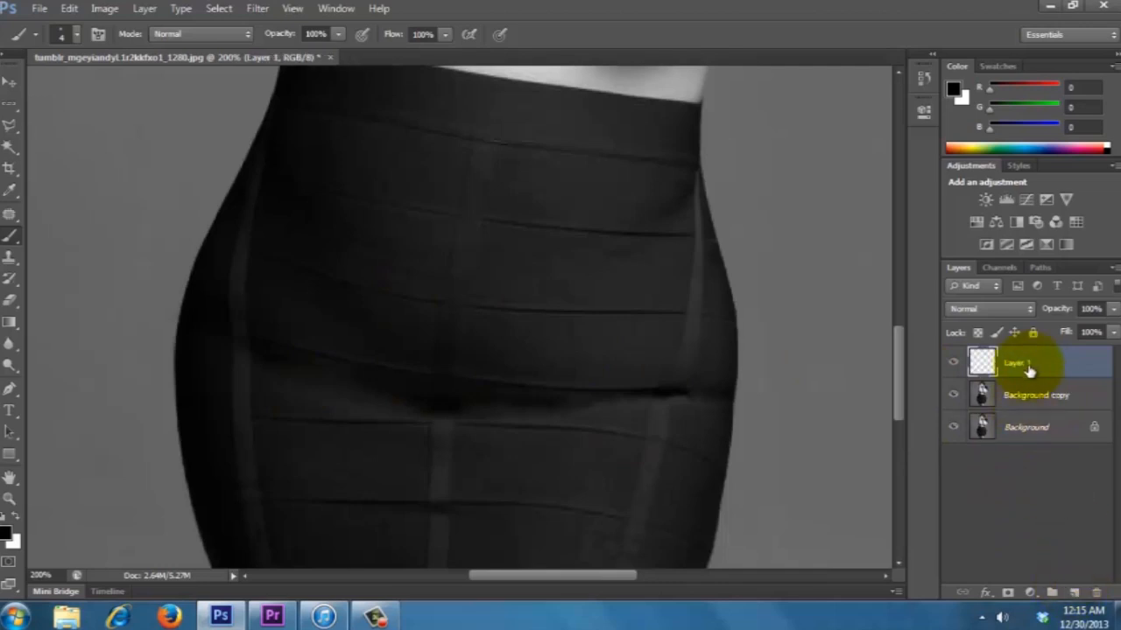
pyautogui.doubleClick(1015, 362)
pyautogui.write('dress color')
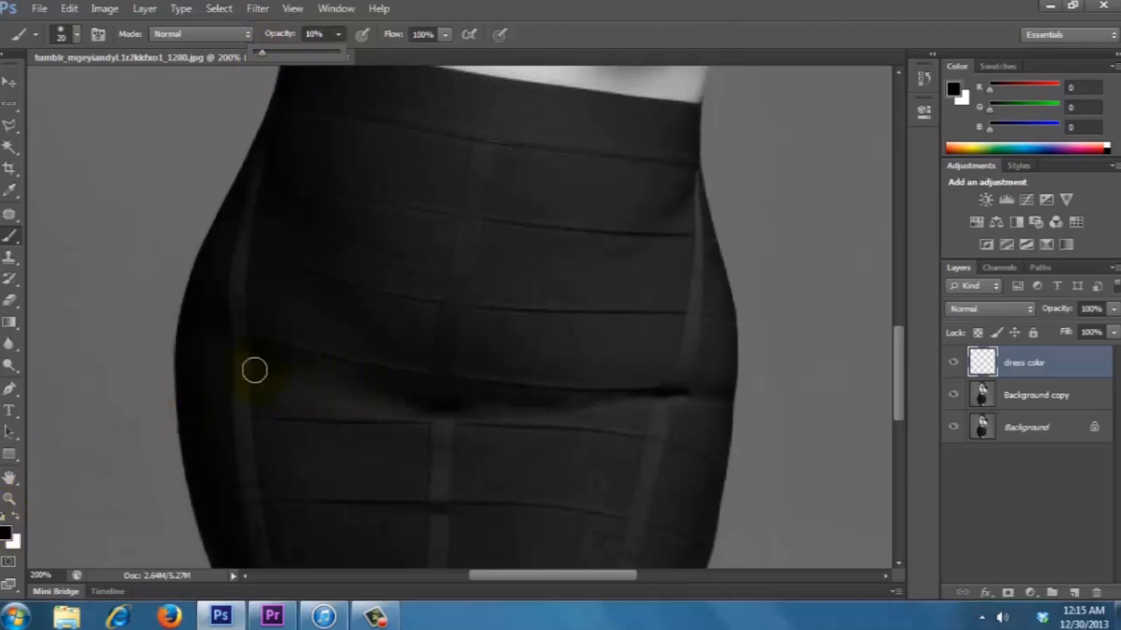
# Step: Paint sampled skirt tone at 10% opacity along the crease from left edge to right edge
pyautogui.moveTo(254, 370); pyautogui.dragTo(322, 336)
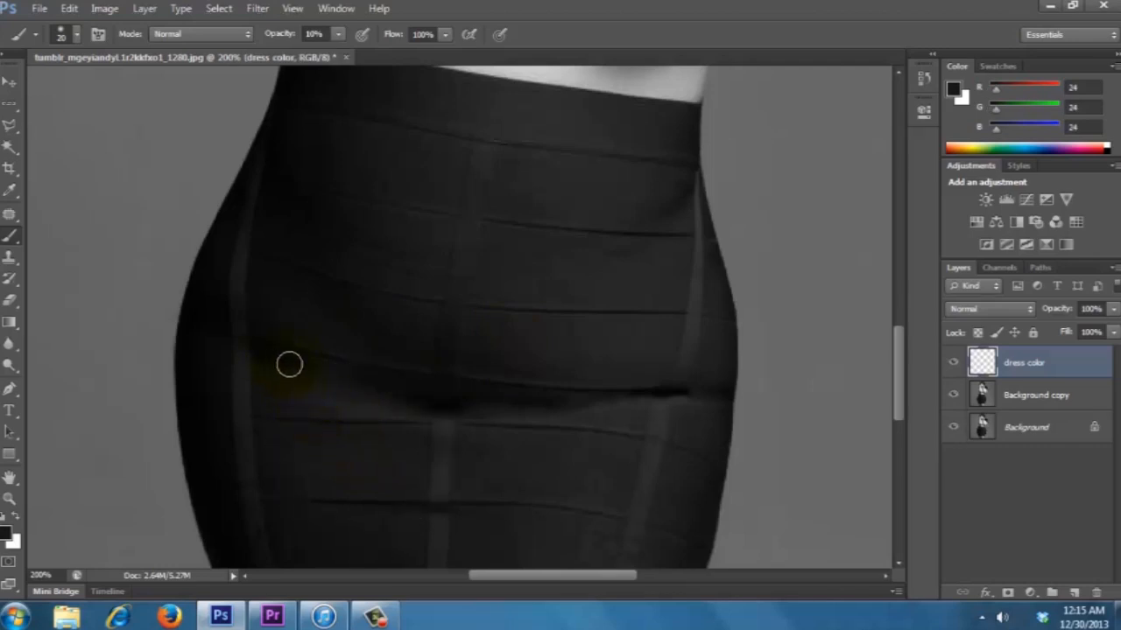
pyautogui.moveTo(289, 364); pyautogui.dragTo(401, 396)
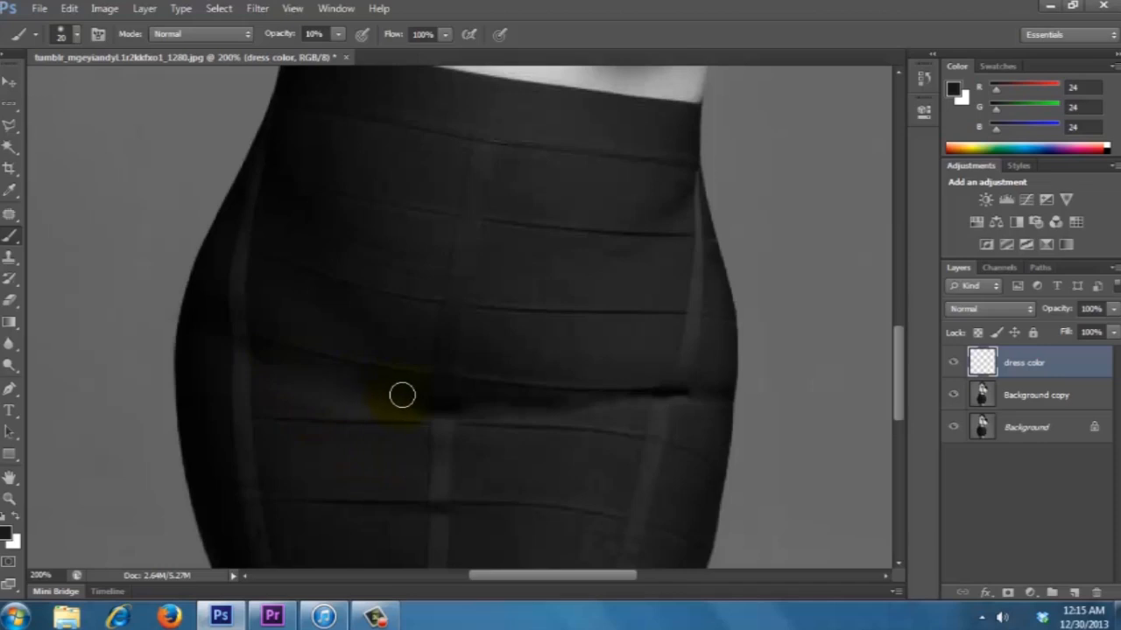
pyautogui.moveTo(403, 396); pyautogui.dragTo(479, 399)
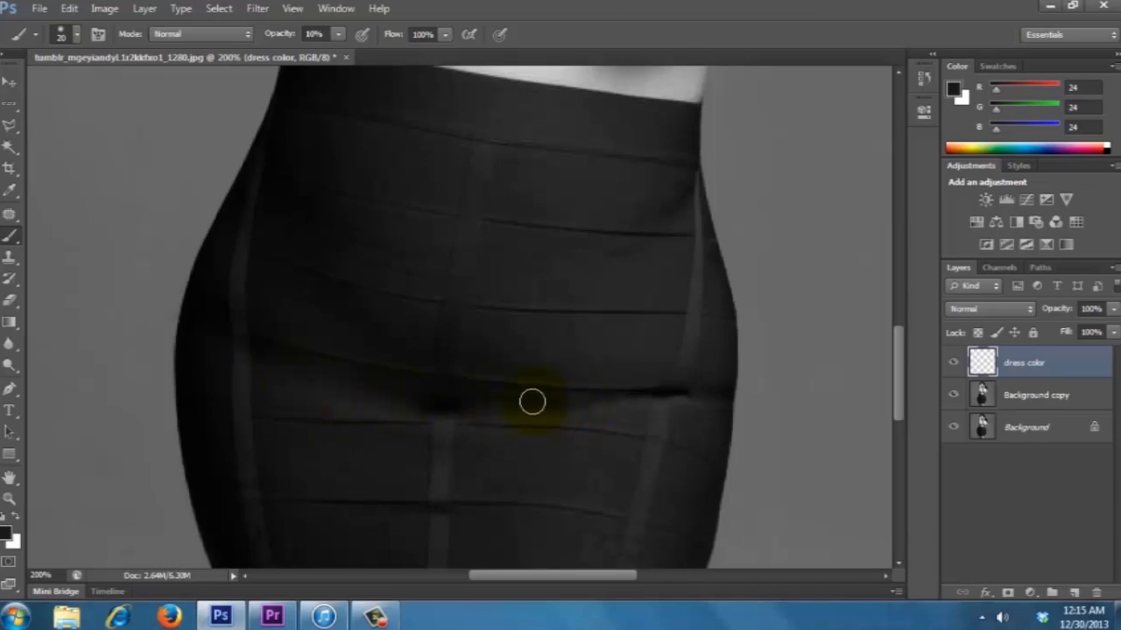
pyautogui.moveTo(533, 401); pyautogui.dragTo(606, 408)
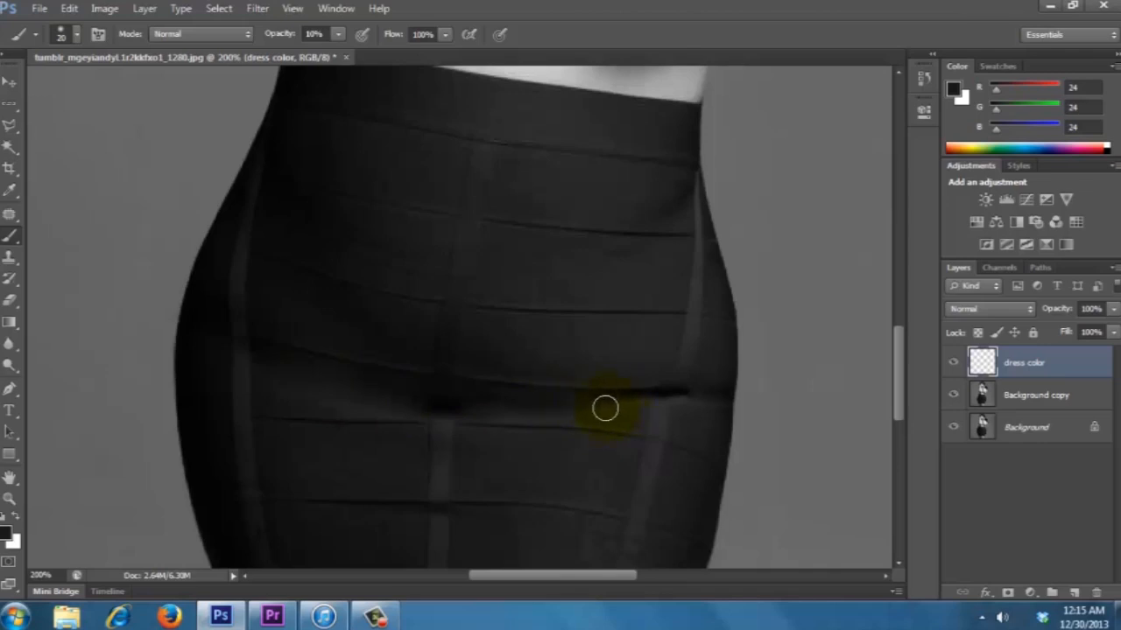
pyautogui.moveTo(605, 408); pyautogui.dragTo(482, 406)
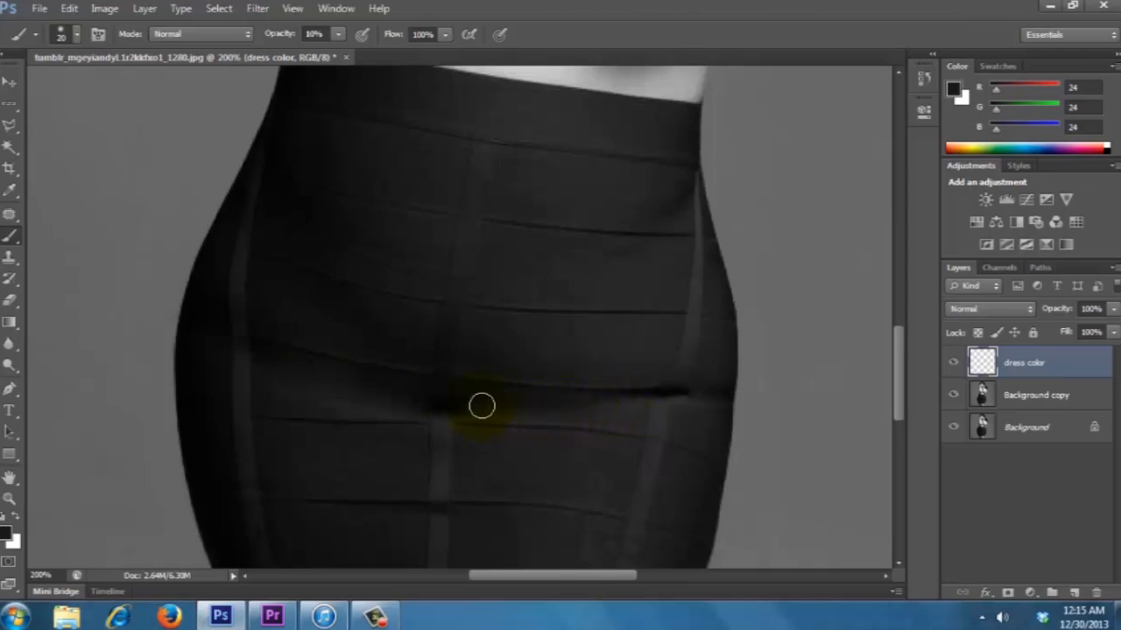
pyautogui.moveTo(482, 406); pyautogui.dragTo(522, 402)
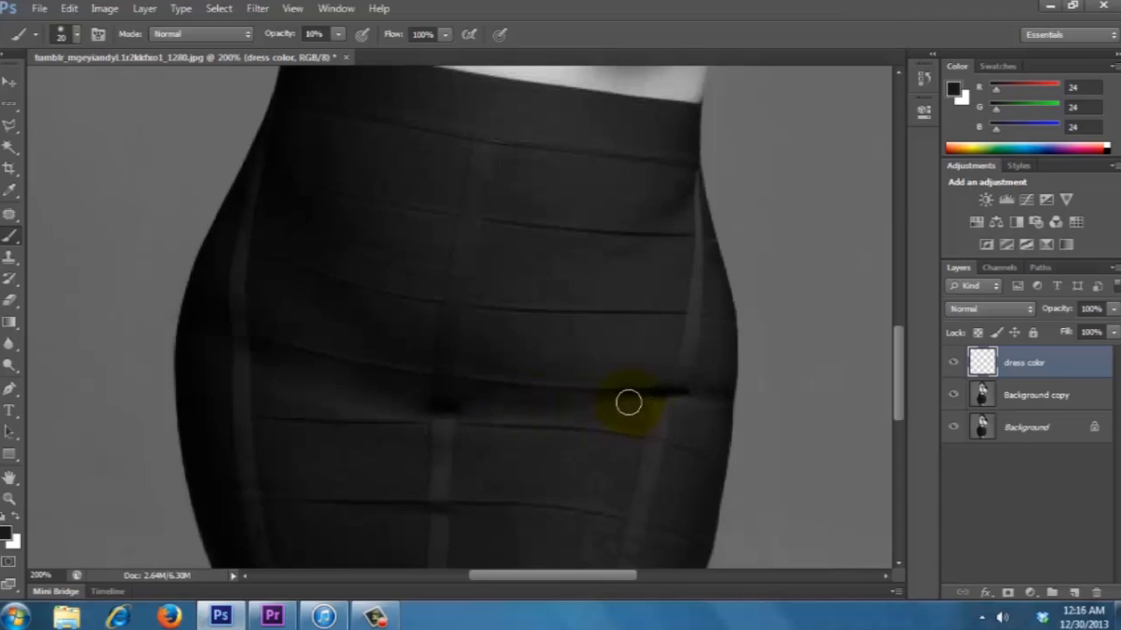
pyautogui.moveTo(627, 401); pyautogui.dragTo(669, 429)
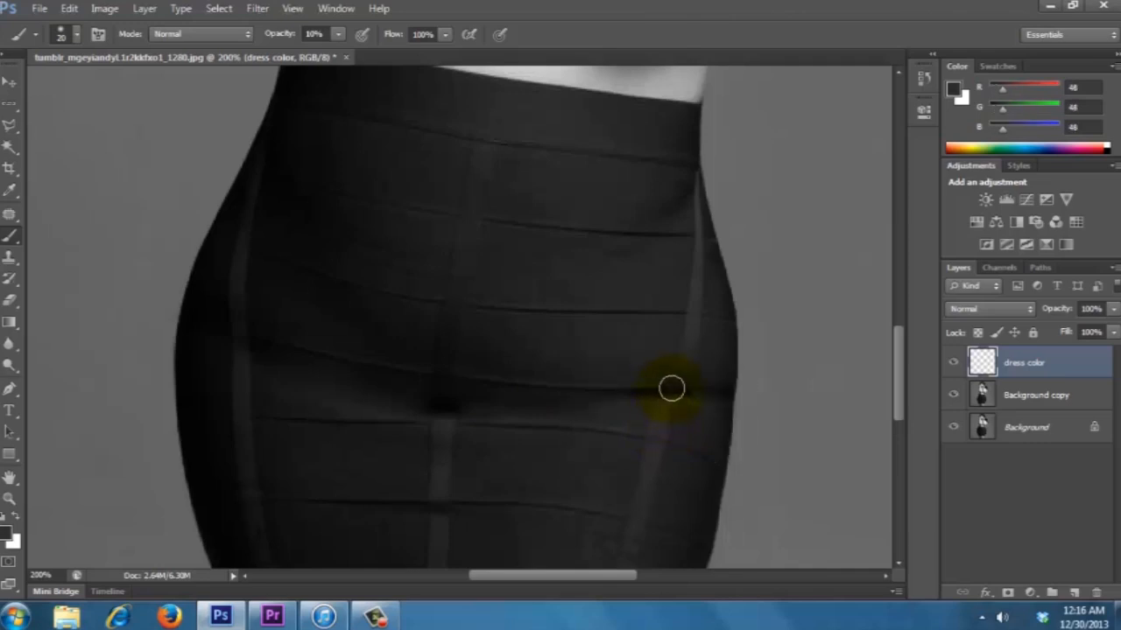
pyautogui.click(669, 389)
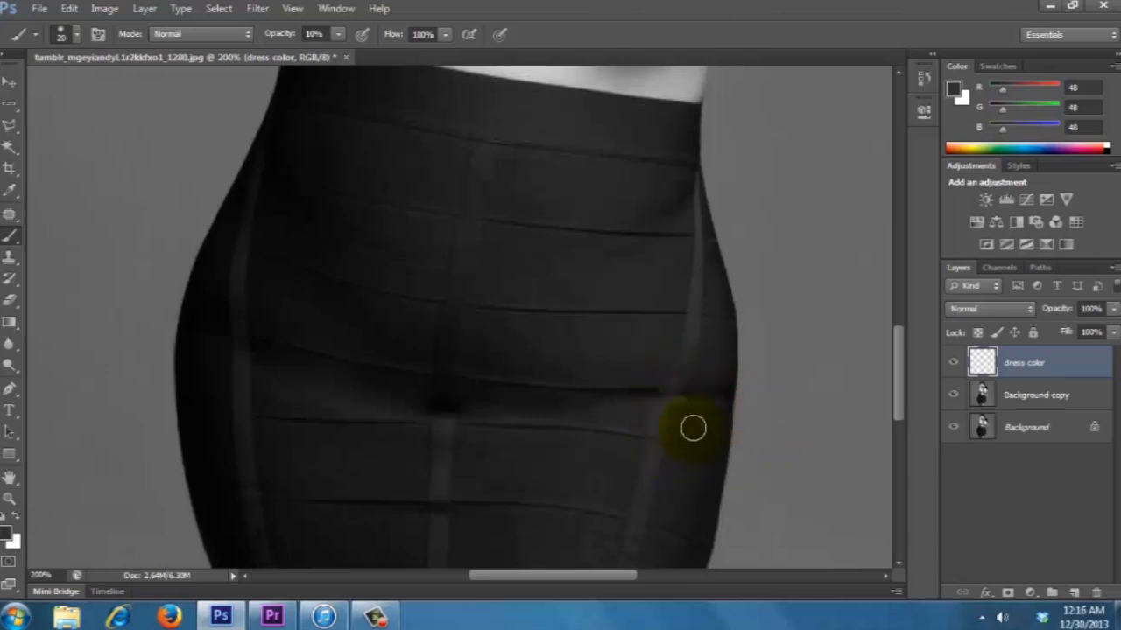
pyautogui.moveTo(691, 429); pyautogui.dragTo(697, 396)
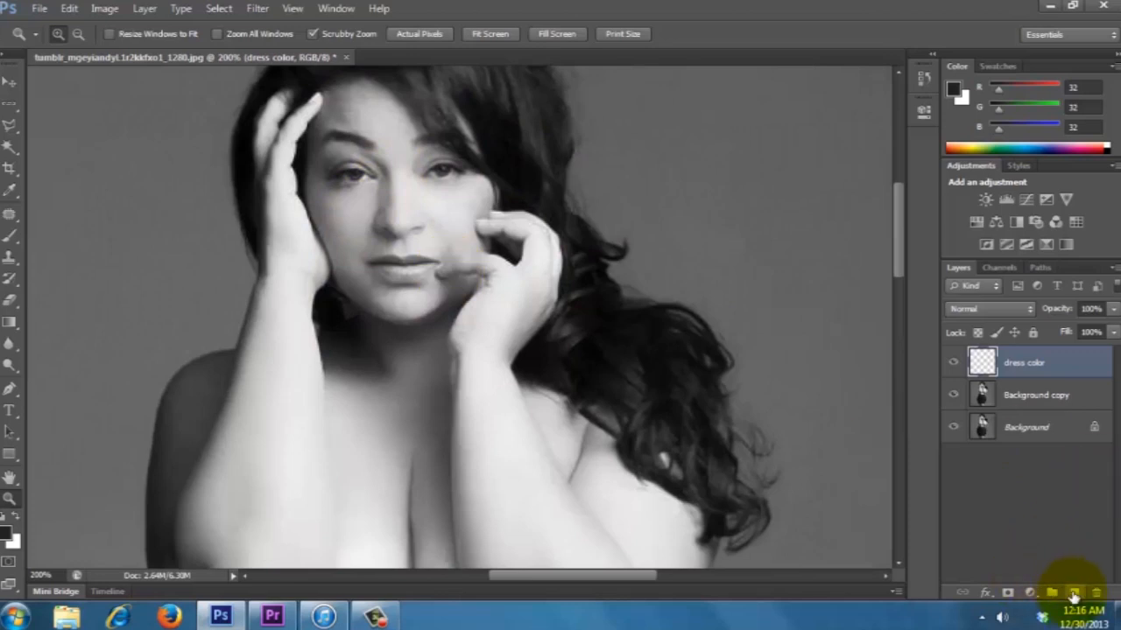
# Step: Create a new layer named 'lipstick' and select the Brush tool for painting the lips
pyautogui.click(1072, 590)
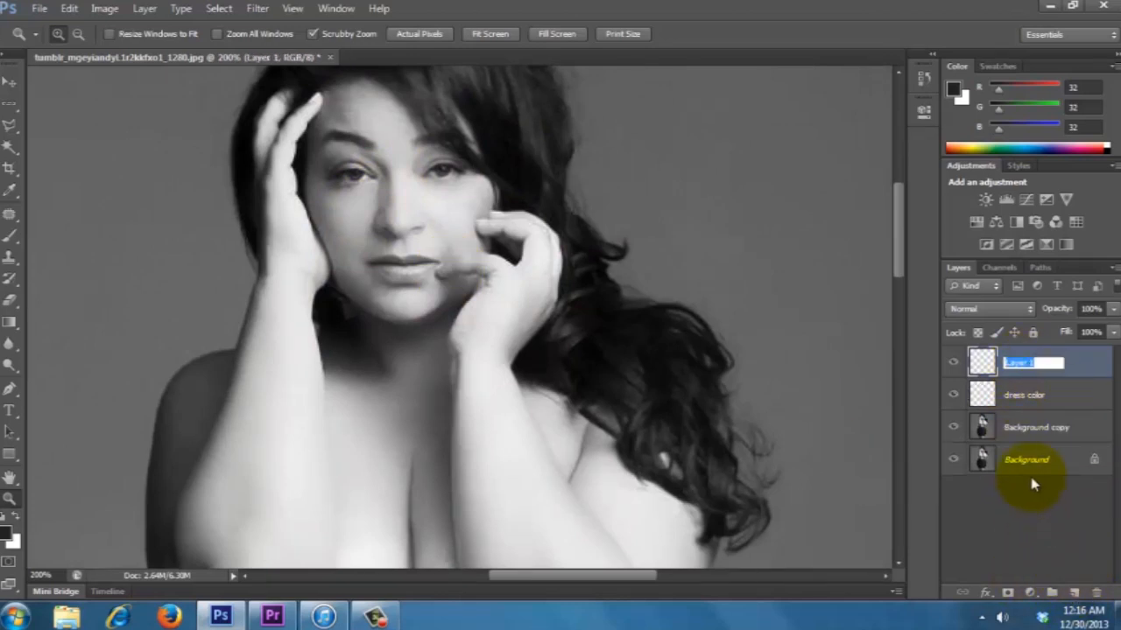
pyautogui.write('lipst')
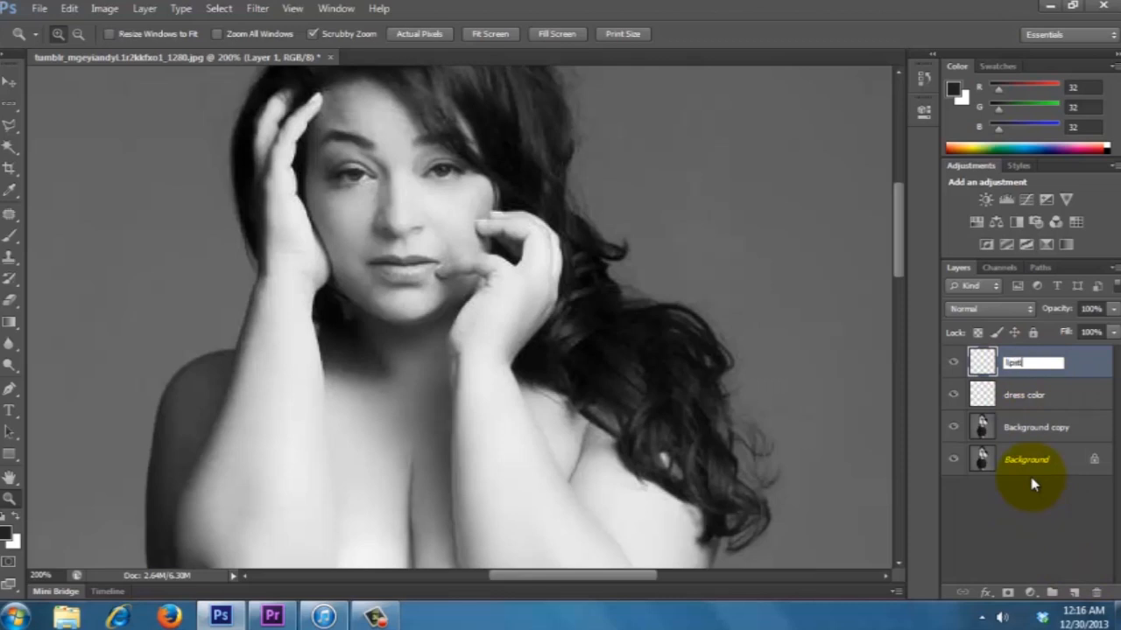
pyautogui.press('Enter')
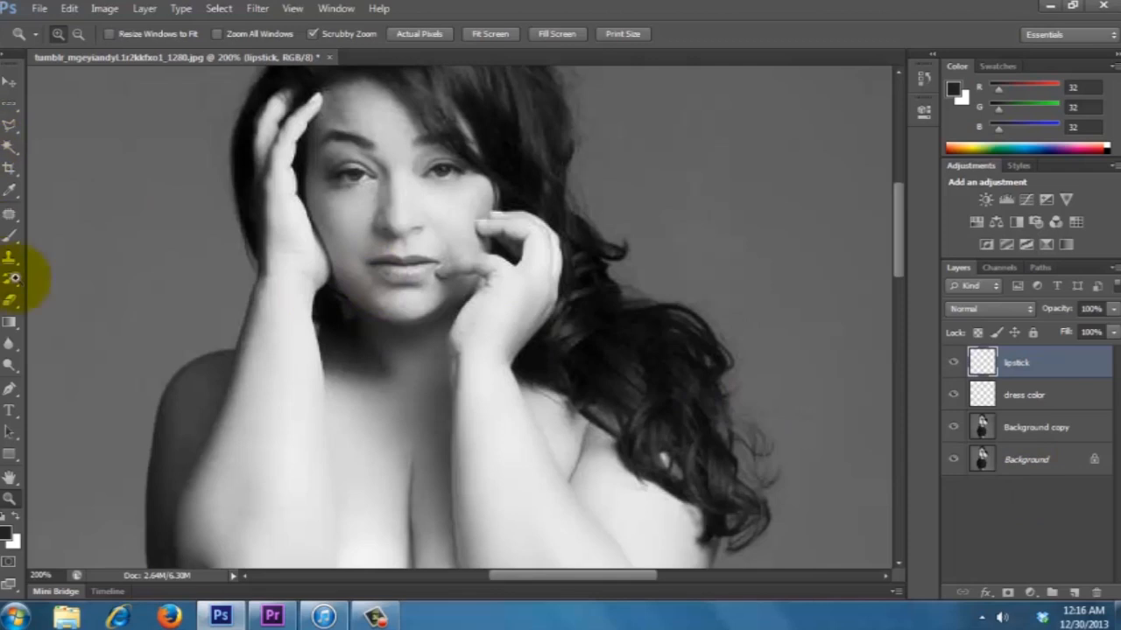
pyautogui.click(10, 236)
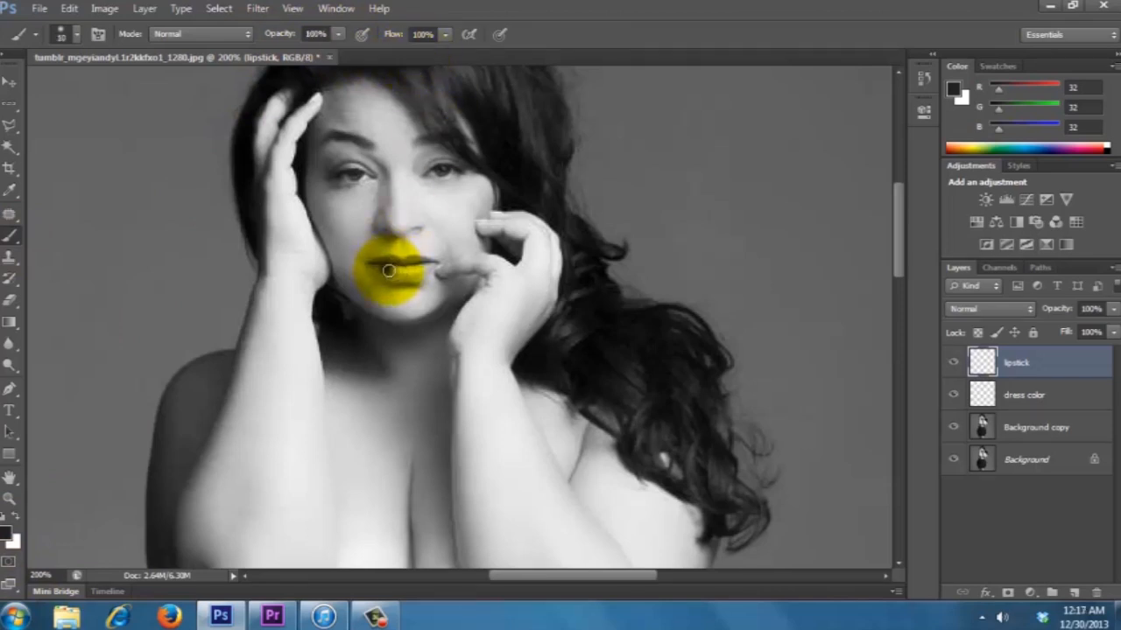
# Step: Brush dark colour over the whole of the woman's lips, upper, lower, left and right edges
pyautogui.moveTo(388, 270); pyautogui.dragTo(417, 273)
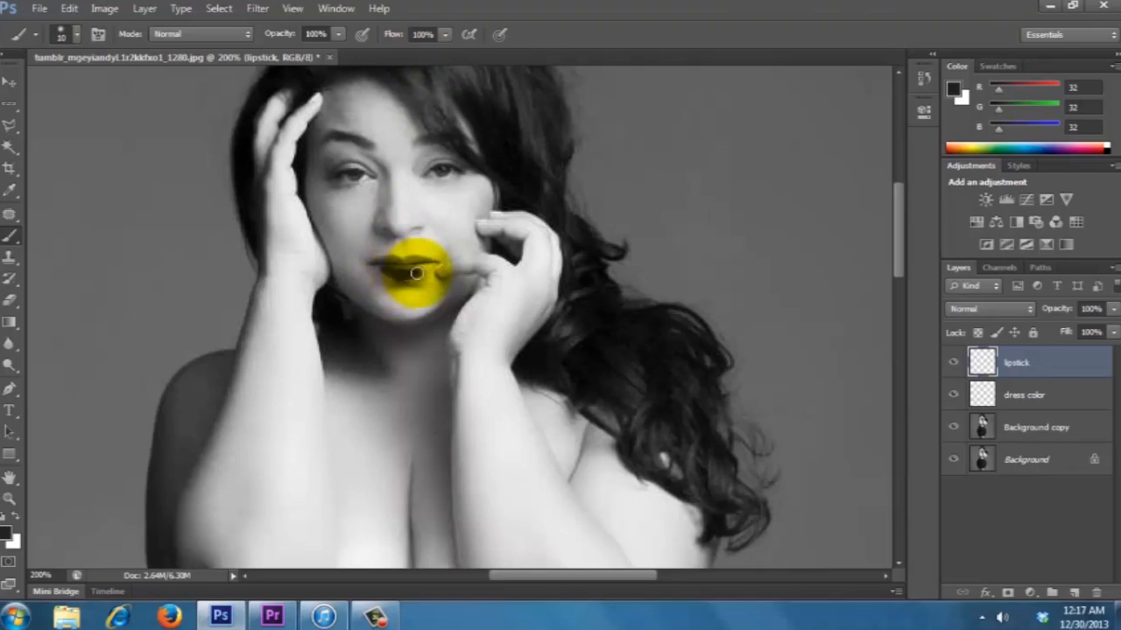
pyautogui.moveTo(416, 274); pyautogui.dragTo(410, 259)
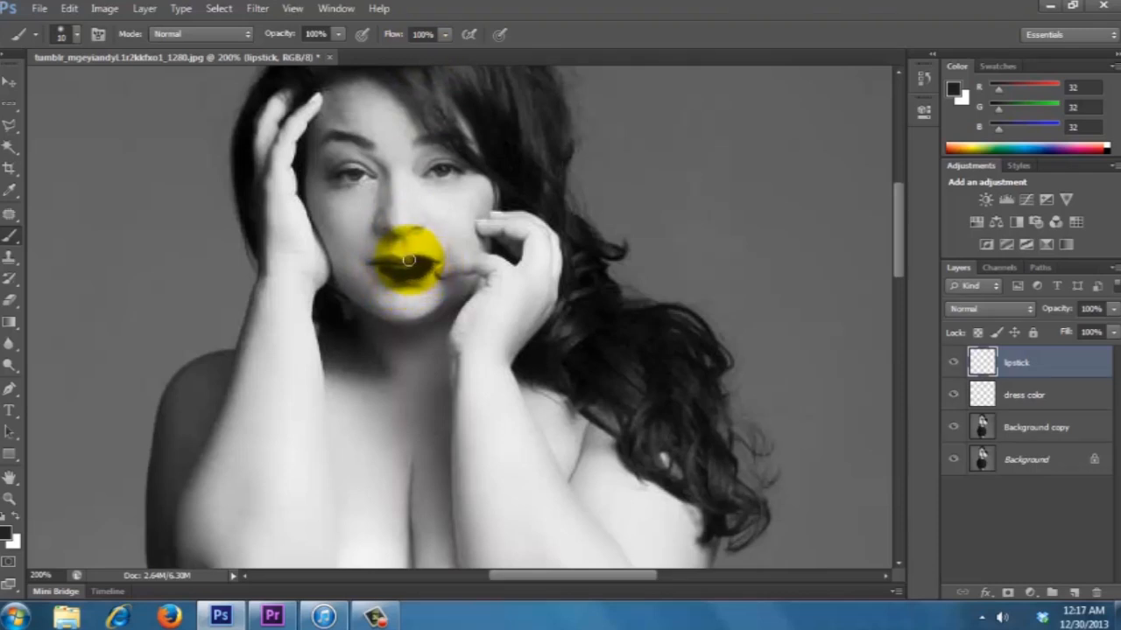
pyautogui.moveTo(429, 272); pyautogui.dragTo(375, 263)
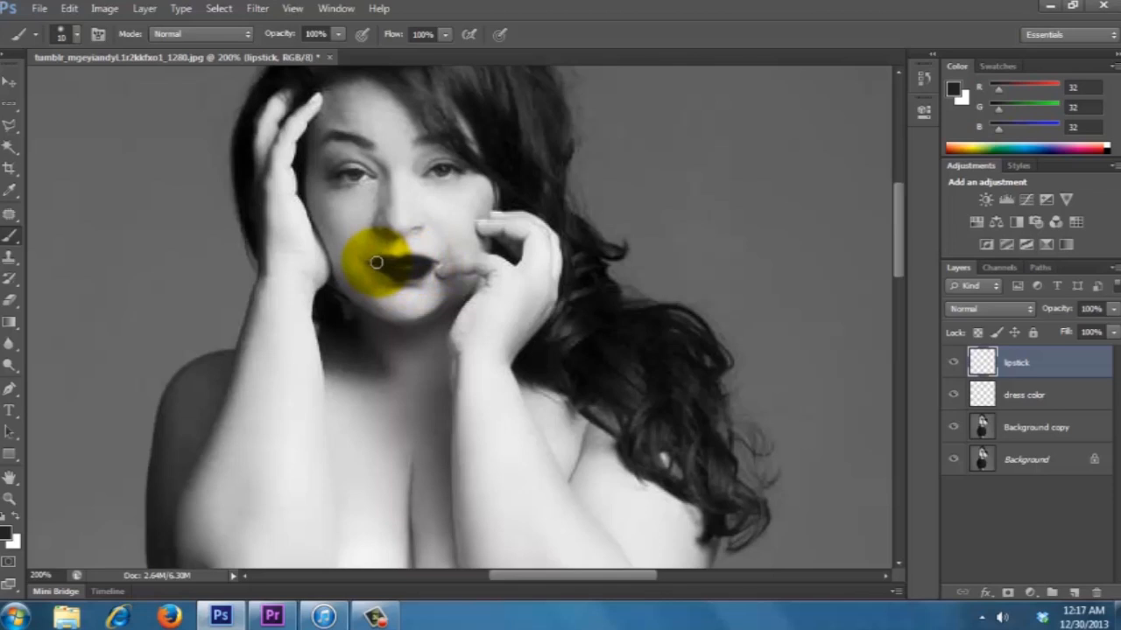
pyautogui.moveTo(374, 263); pyautogui.dragTo(429, 265)
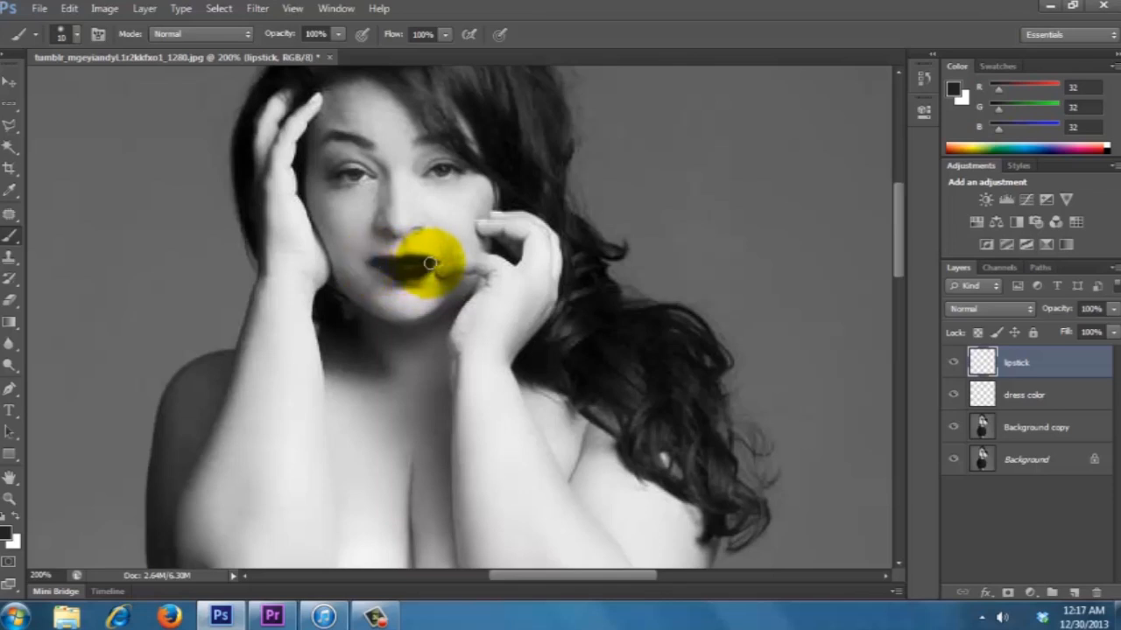
pyautogui.moveTo(434, 263); pyautogui.dragTo(385, 270)
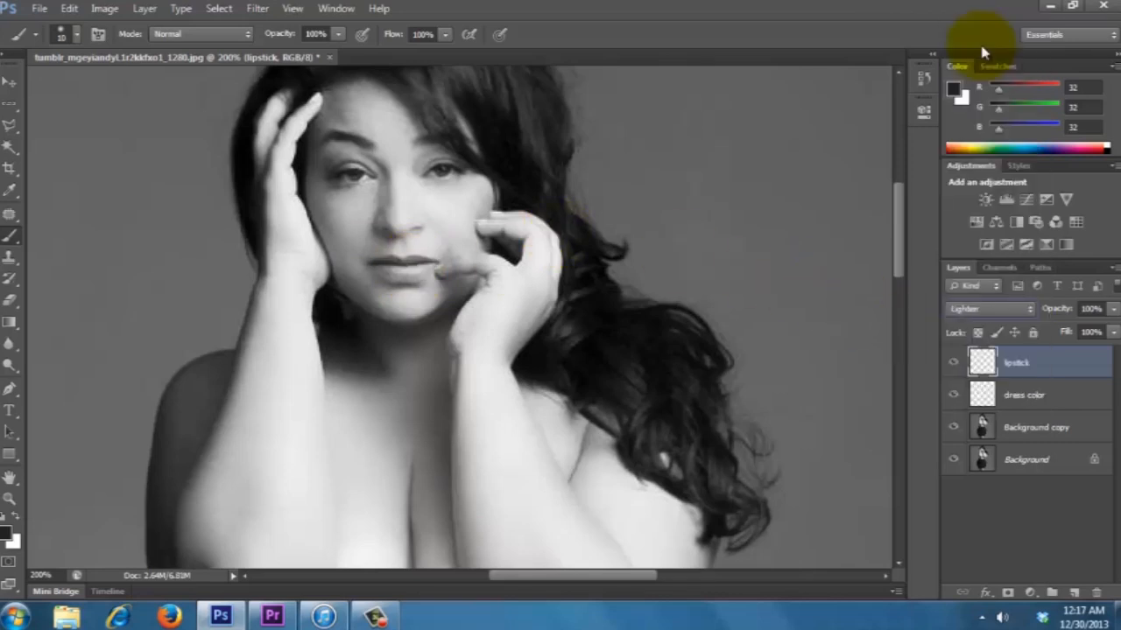
# Step: Set the lipstick layer to Overlay, erase stray paint below and around the lips, and add a new layer
pyautogui.click(989, 308)
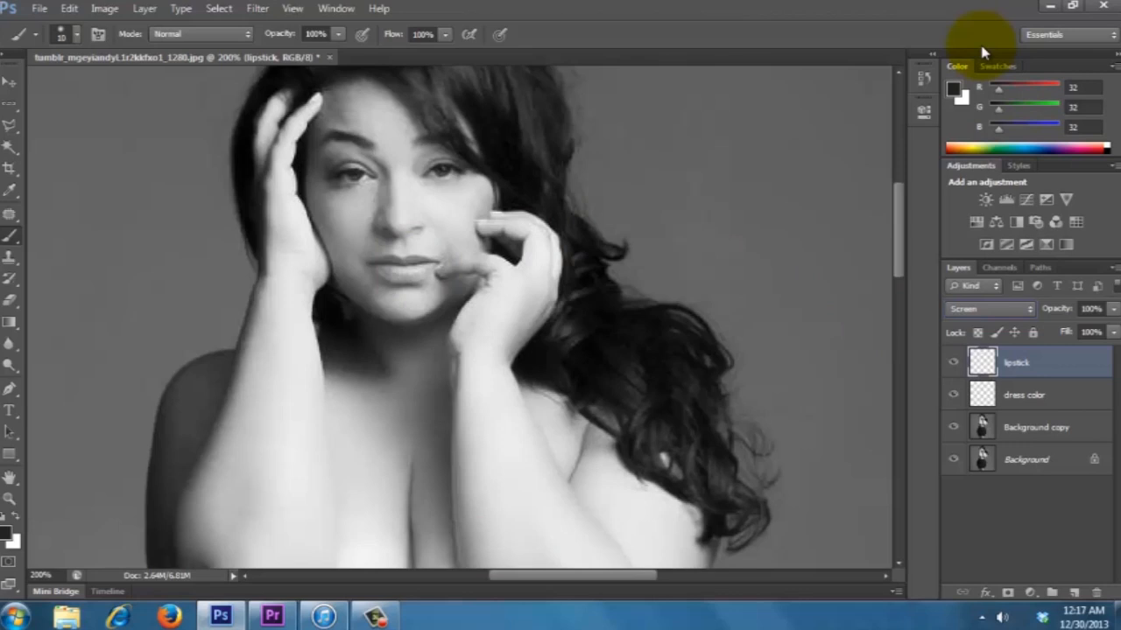
pyautogui.click(988, 308)
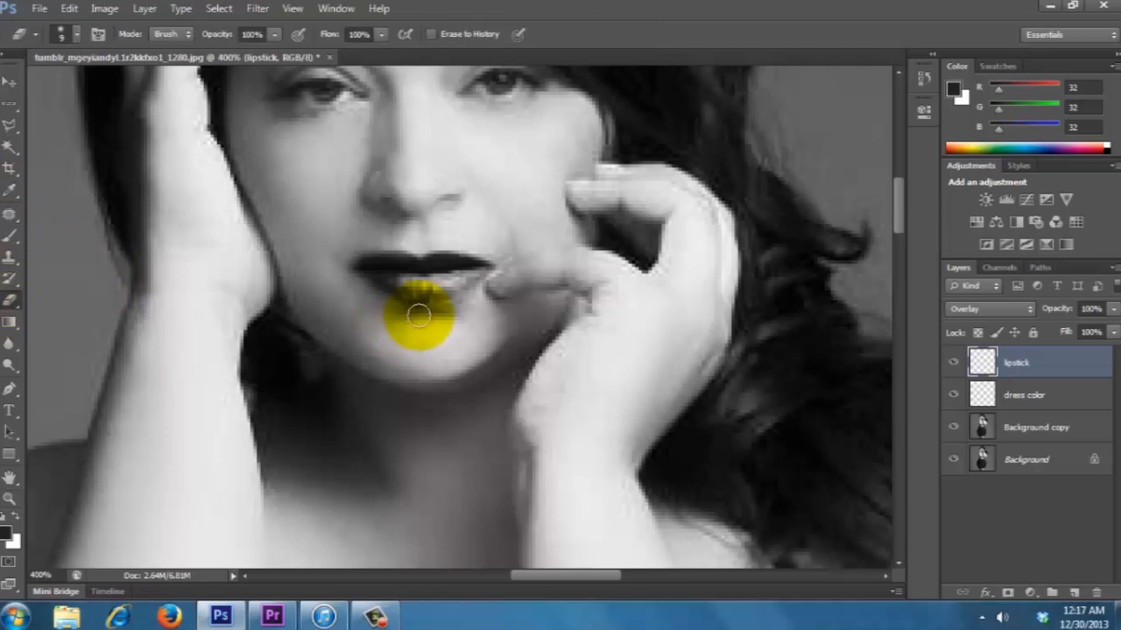
pyautogui.moveTo(420, 315); pyautogui.dragTo(377, 242)
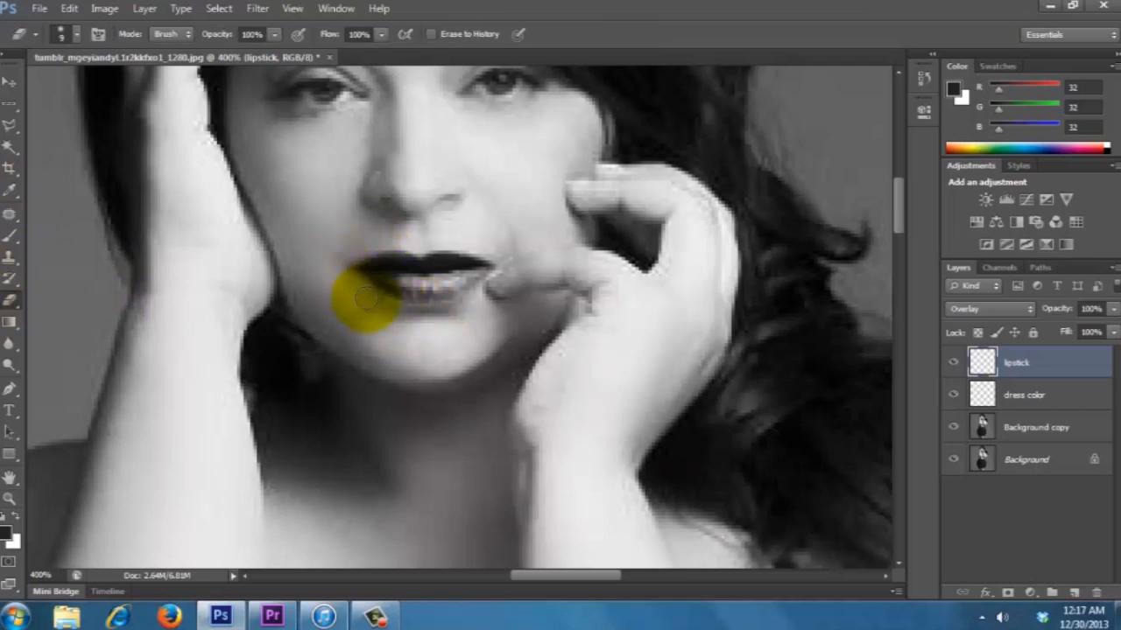
pyautogui.moveTo(368, 298); pyautogui.dragTo(412, 307)
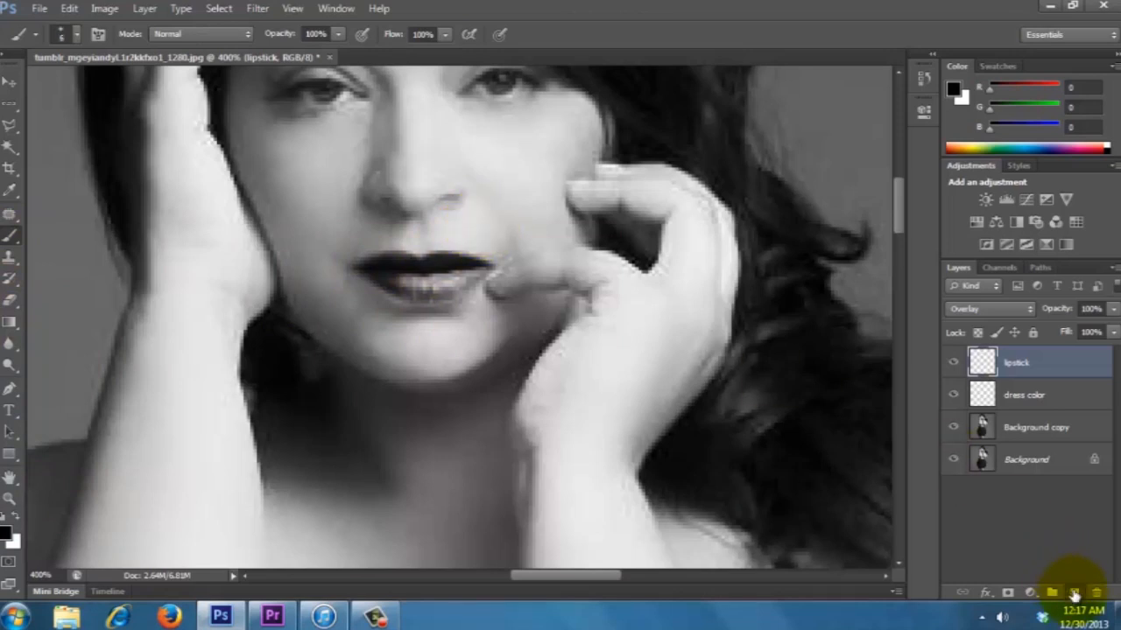
pyautogui.click(1072, 590)
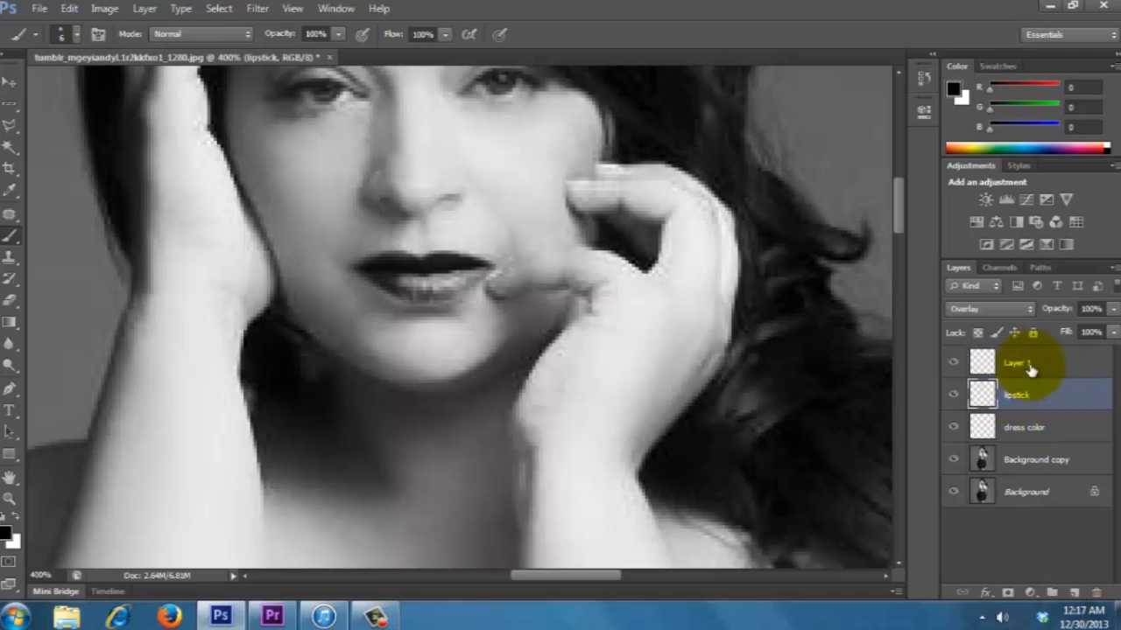
# Step: Rename the new layer 'mole' and dab a small dark beauty mark above the lip
pyautogui.doubleClick(1016, 361)
pyautogui.write('mole')
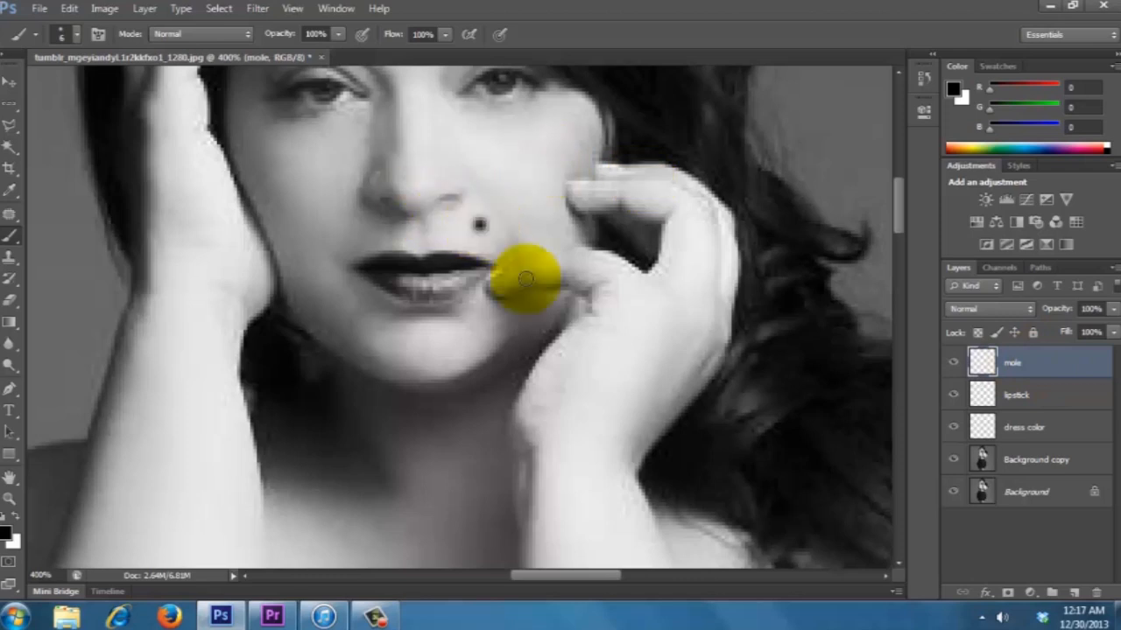
pyautogui.moveTo(525, 278); pyautogui.dragTo(55, 427)
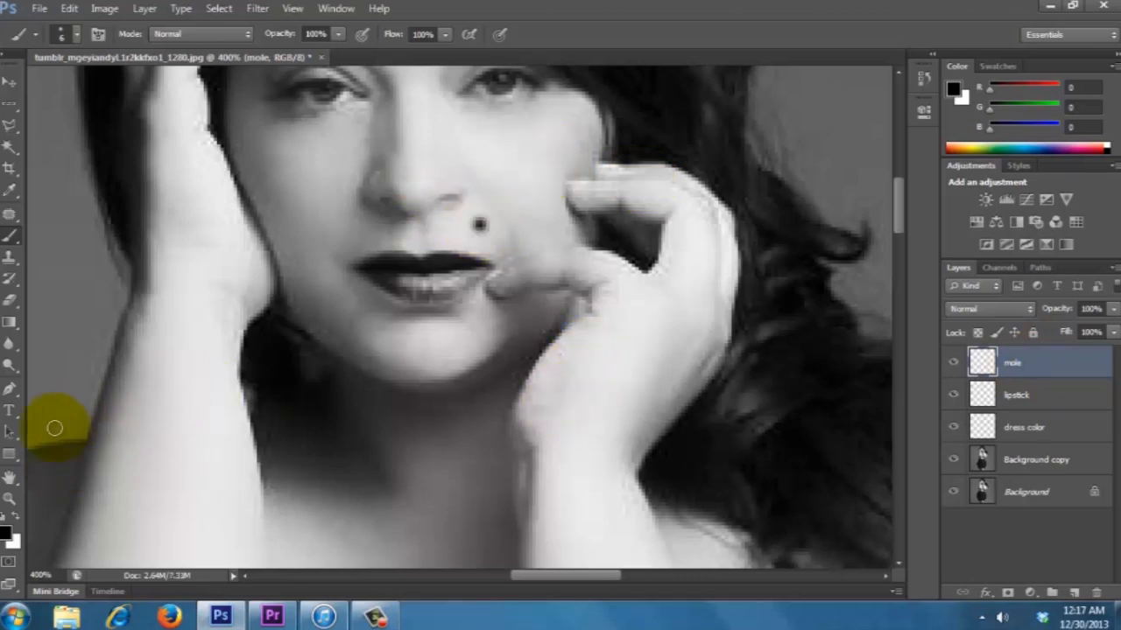